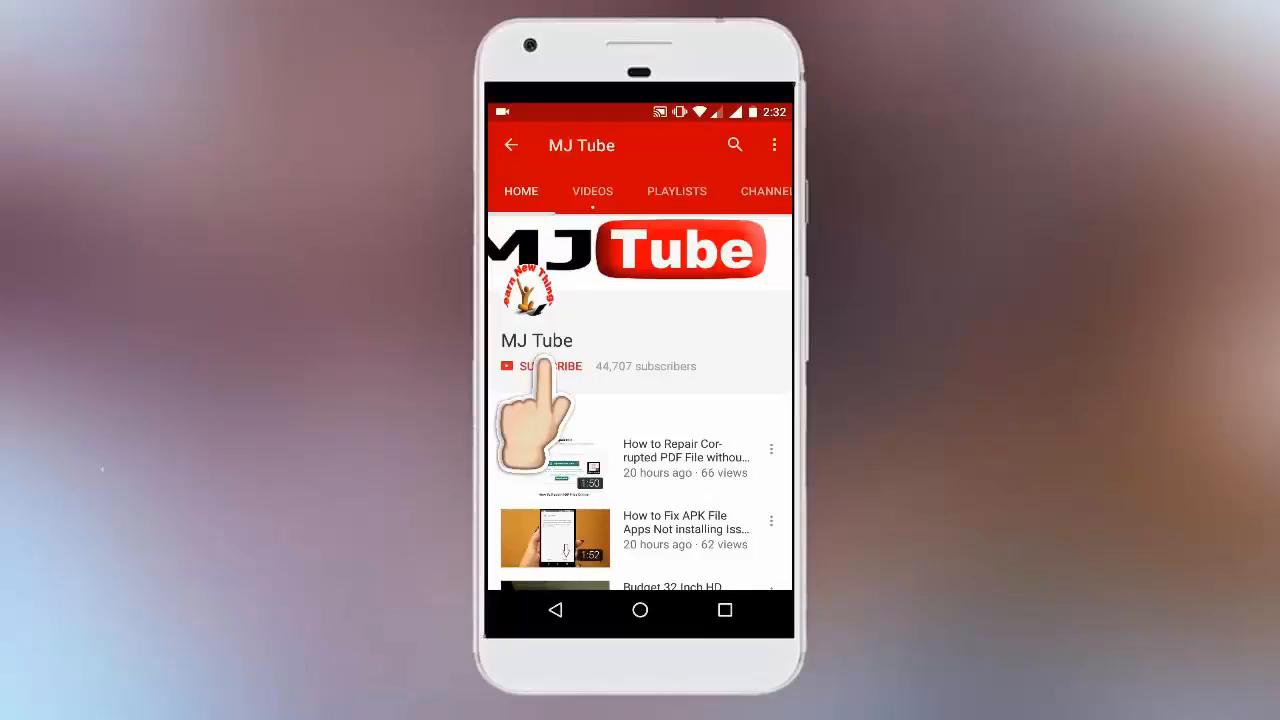
- Bring up the Google Chrome shortcut's Properties dialog from its taskbar jump list
click(548, 366)
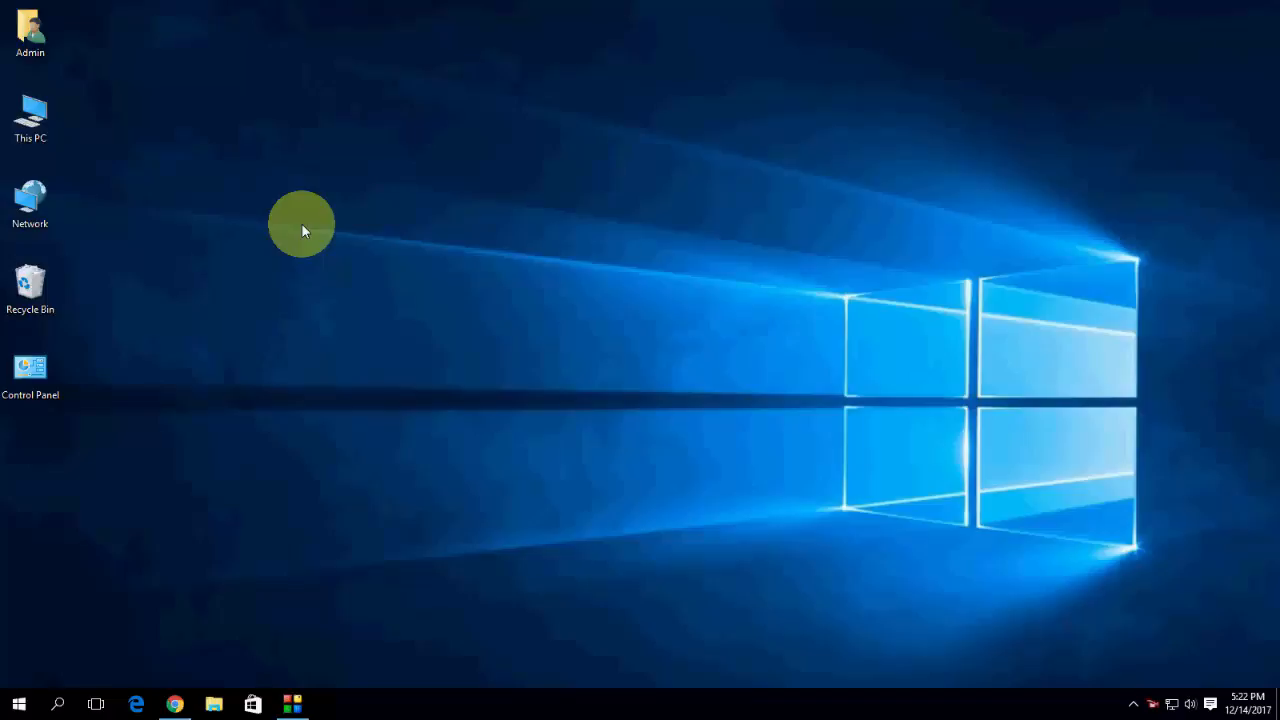
mouse_move(176, 704)
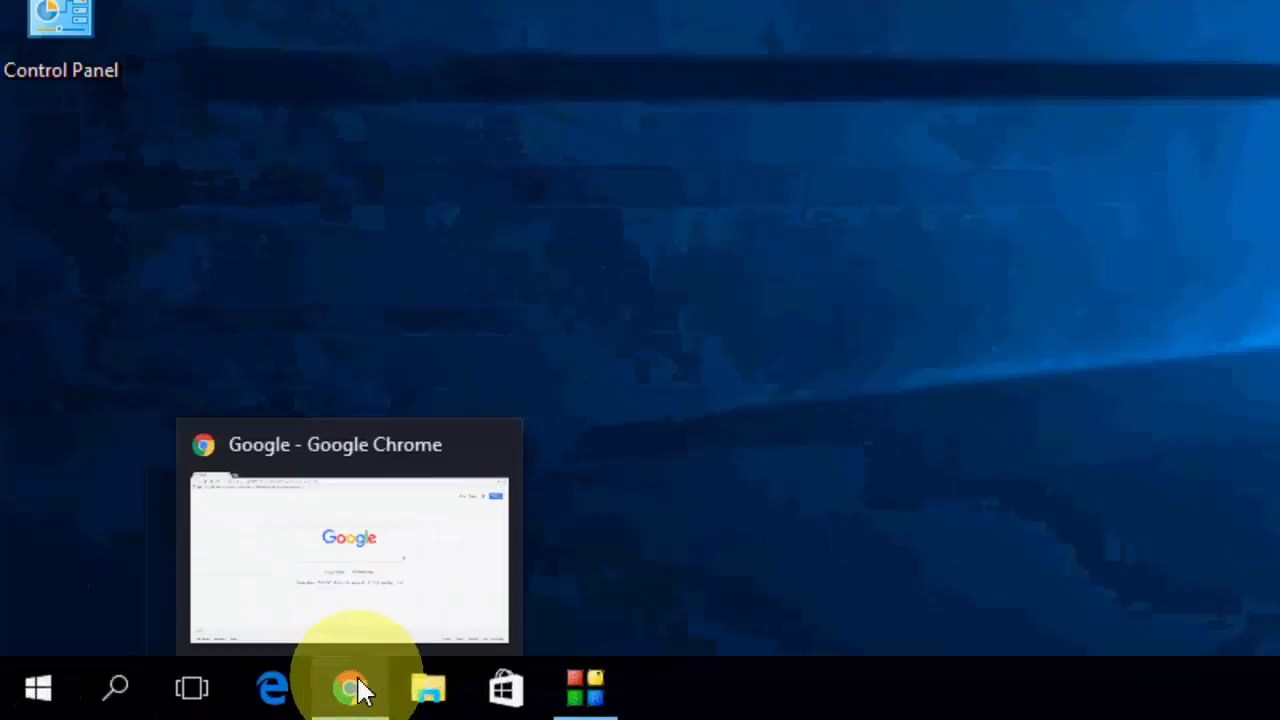
right_click(348, 688)
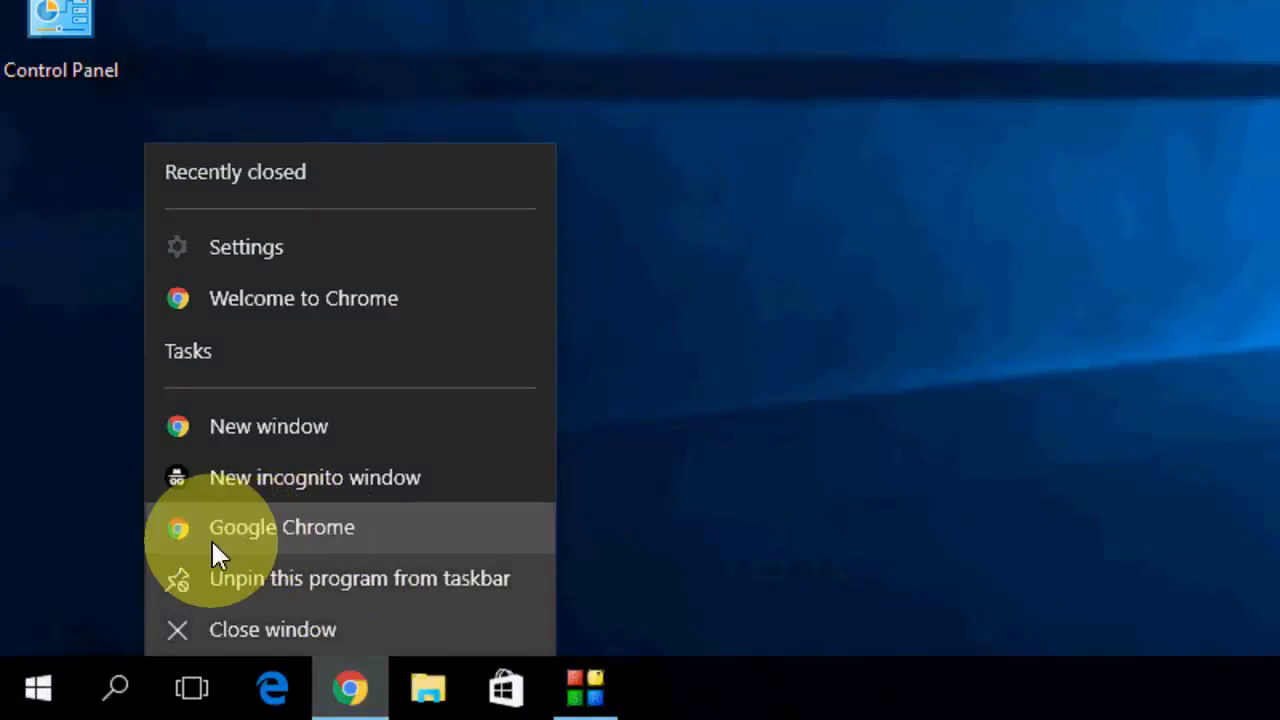
mouse_move(370, 540)
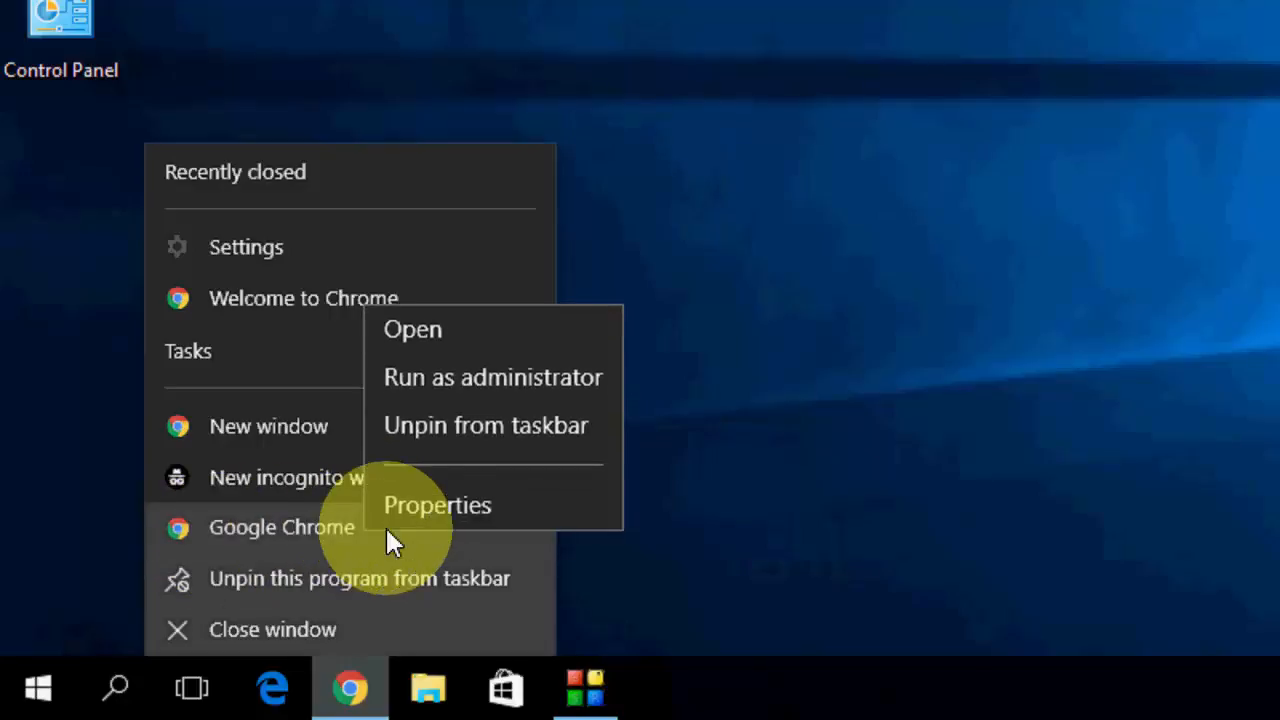
click(436, 504)
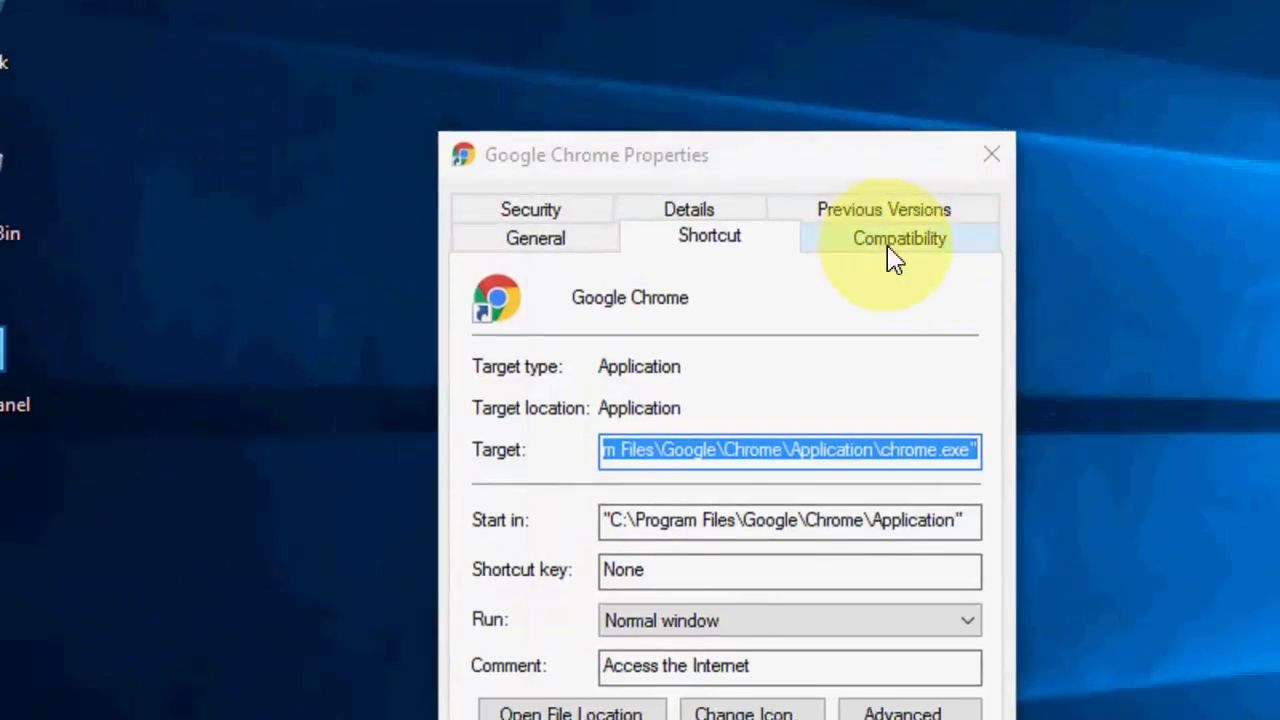
- Launch the compatibility troubleshooter from the Chrome shortcut's Compatibility settings
click(898, 236)
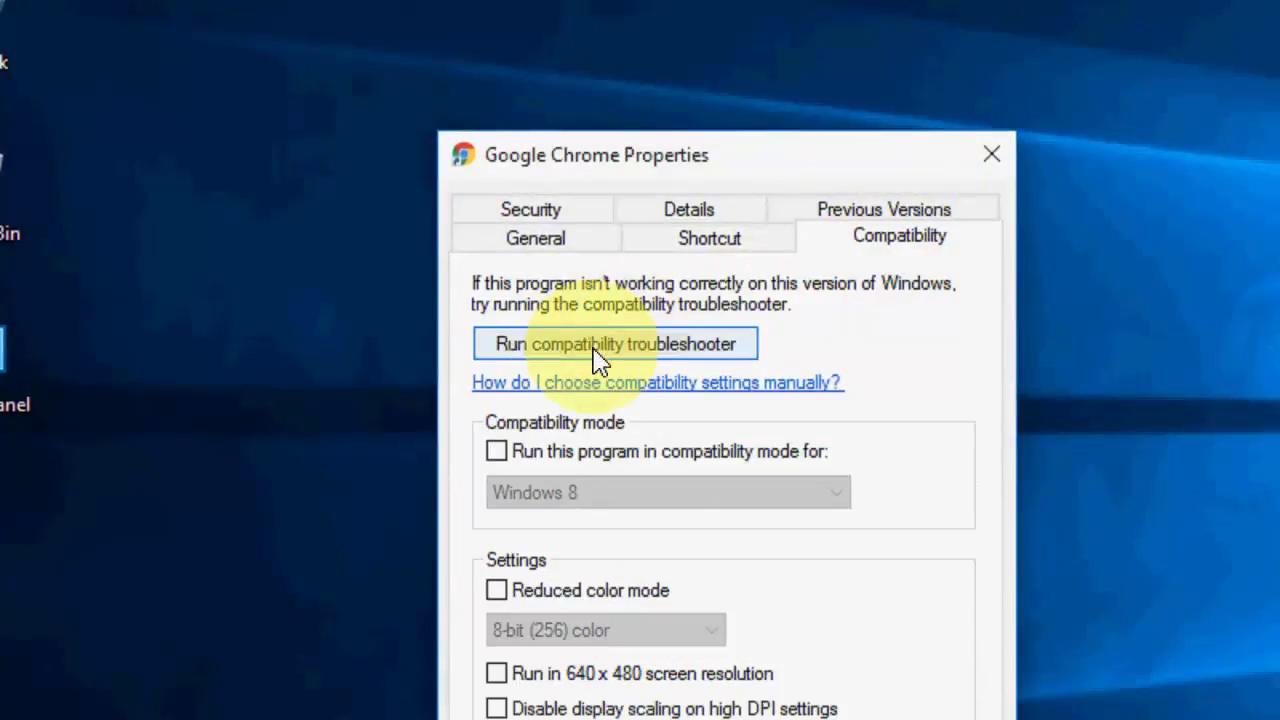
click(612, 344)
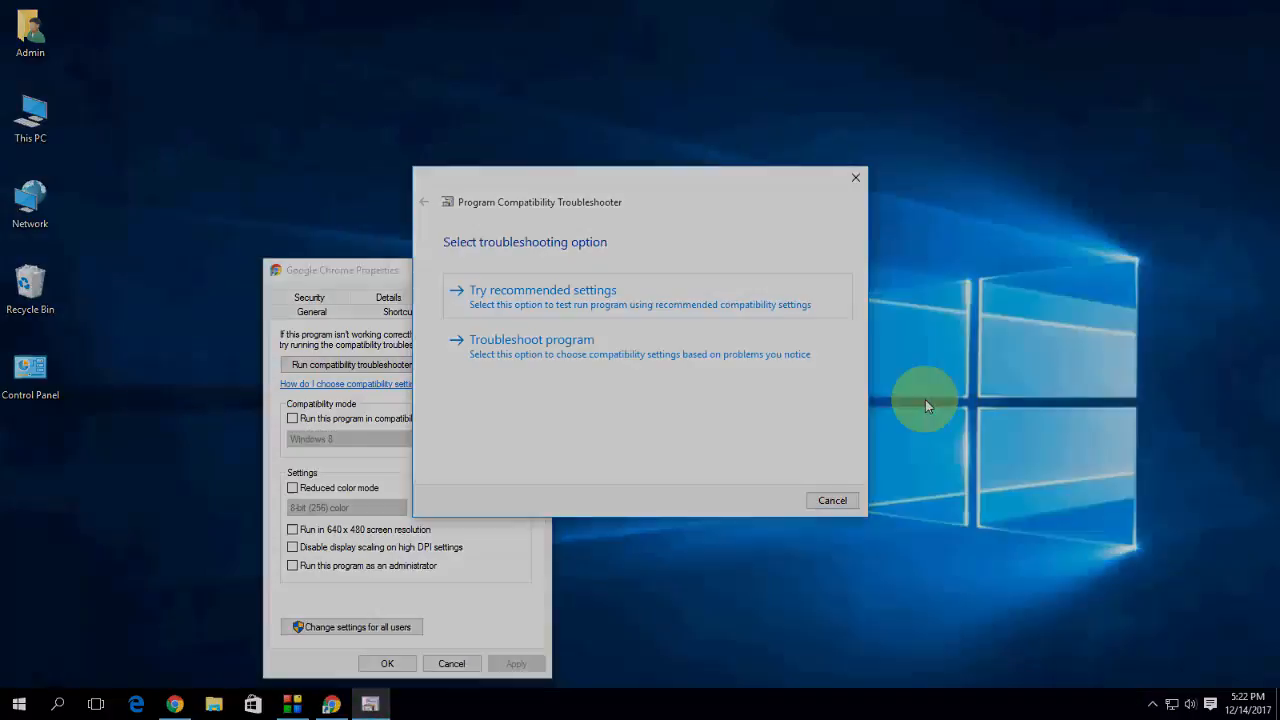
mouse_move(650, 310)
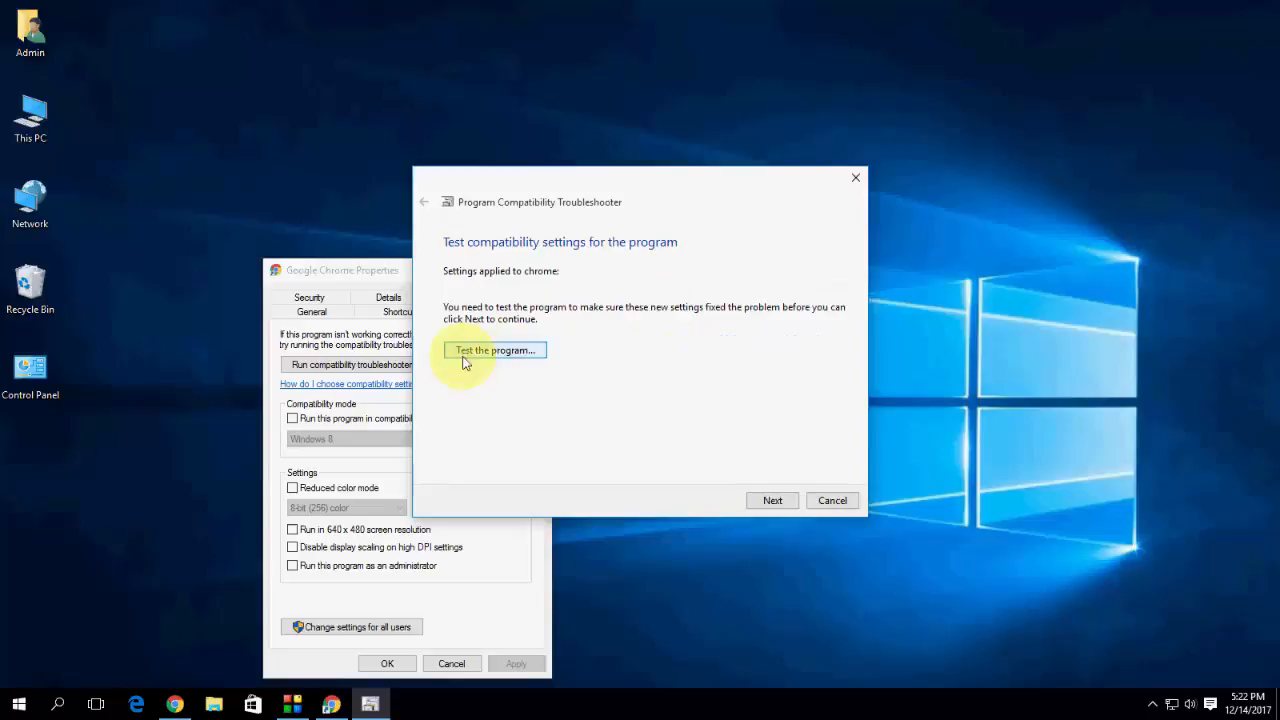
- Test Chrome with the recommended compatibility settings, save them, and close the troubleshooter
click(494, 350)
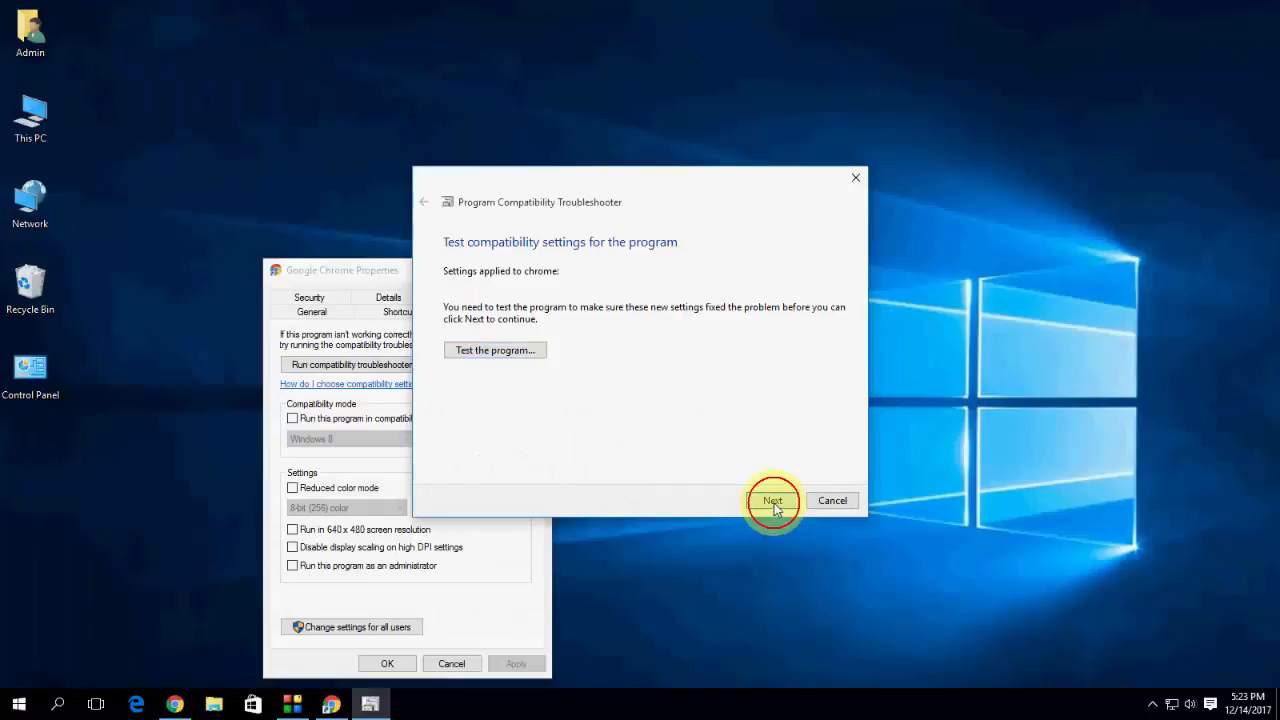
click(772, 500)
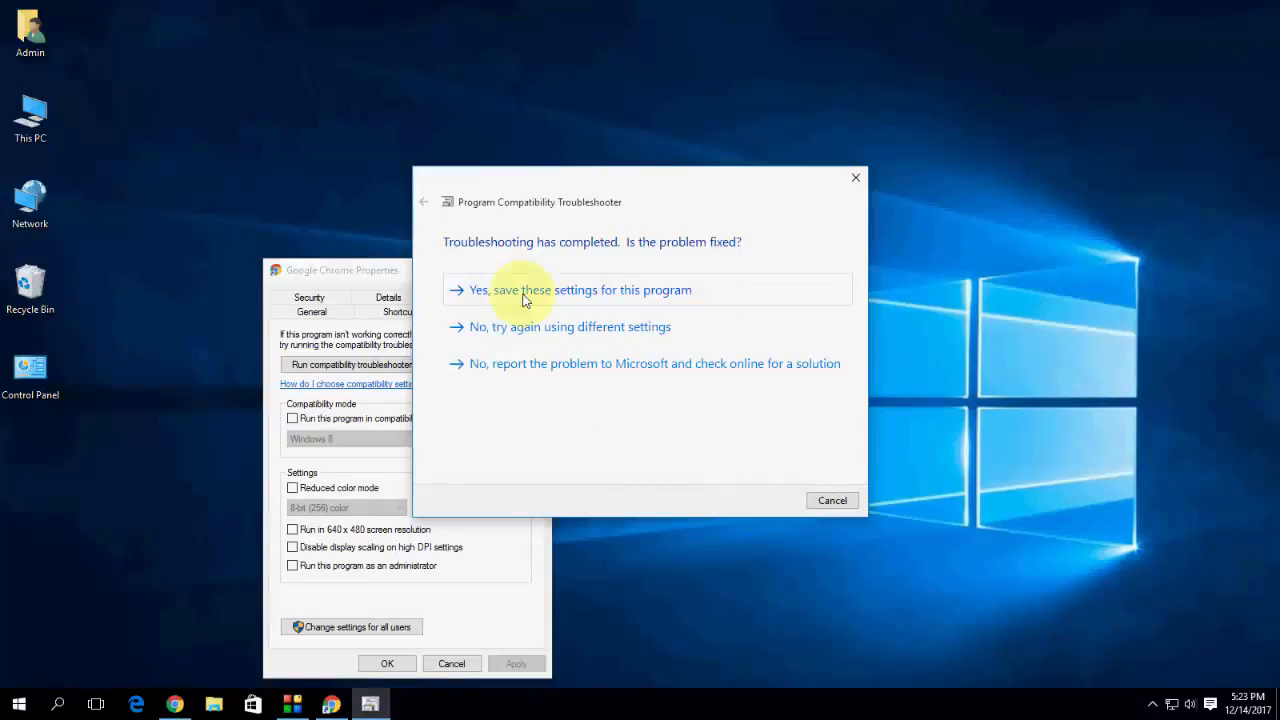
click(580, 288)
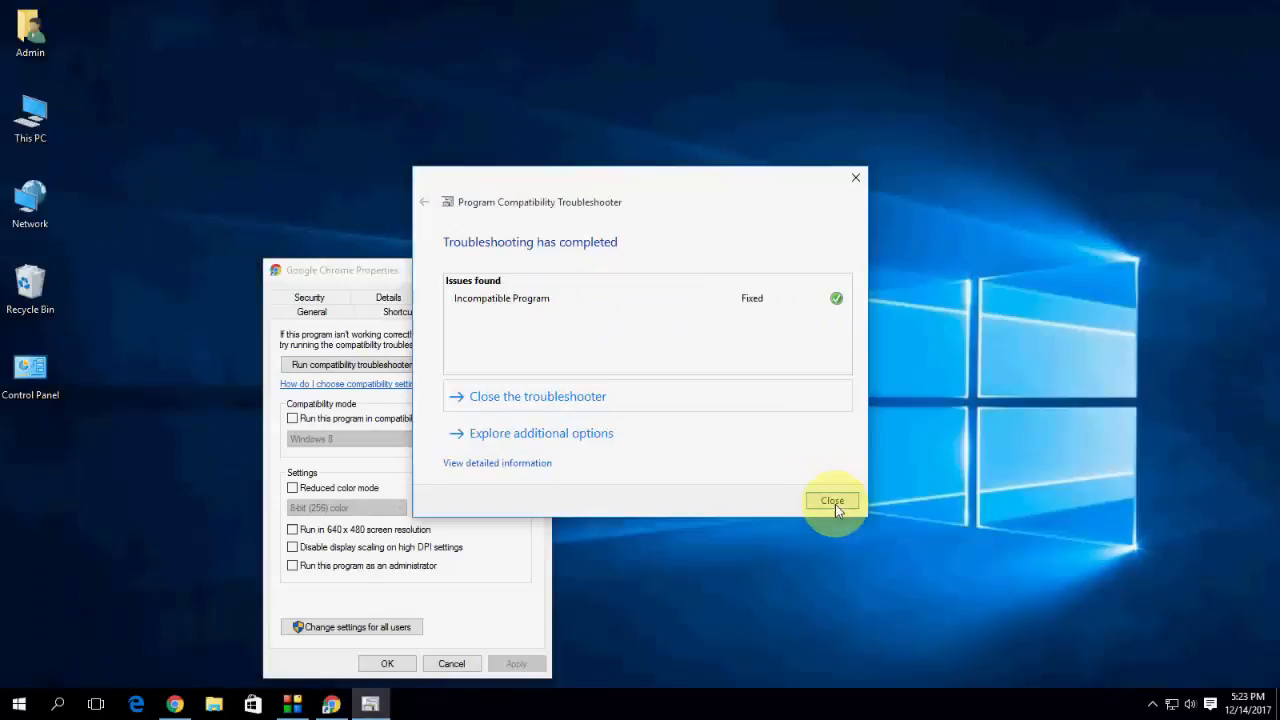
click(832, 500)
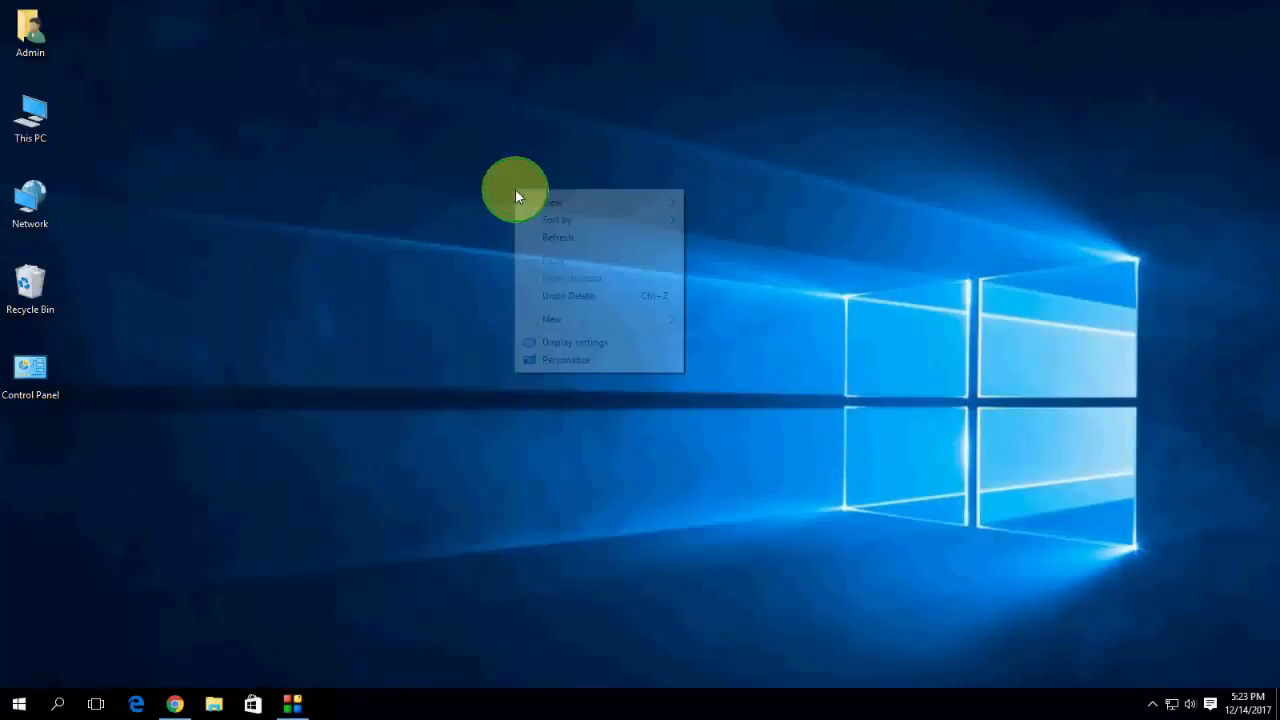
- Relaunch Google Chrome from the taskbar so it loads the Google homepage
click(558, 236)
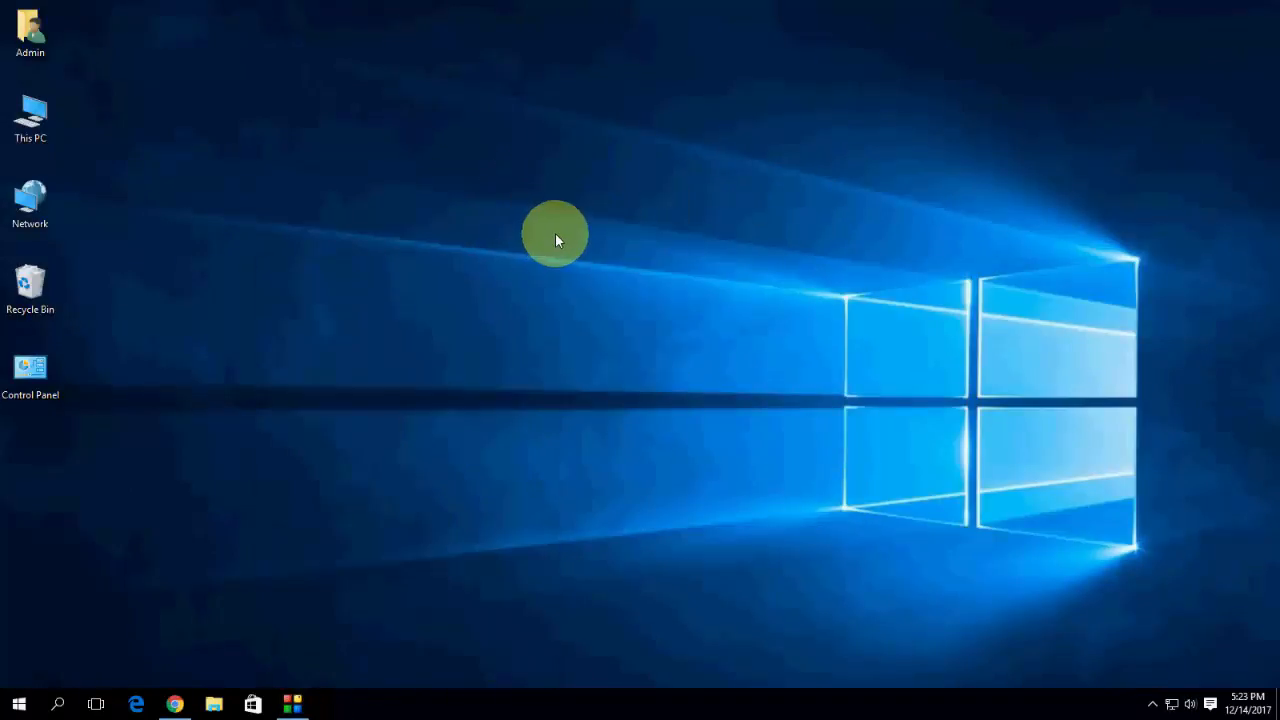
mouse_move(592, 288)
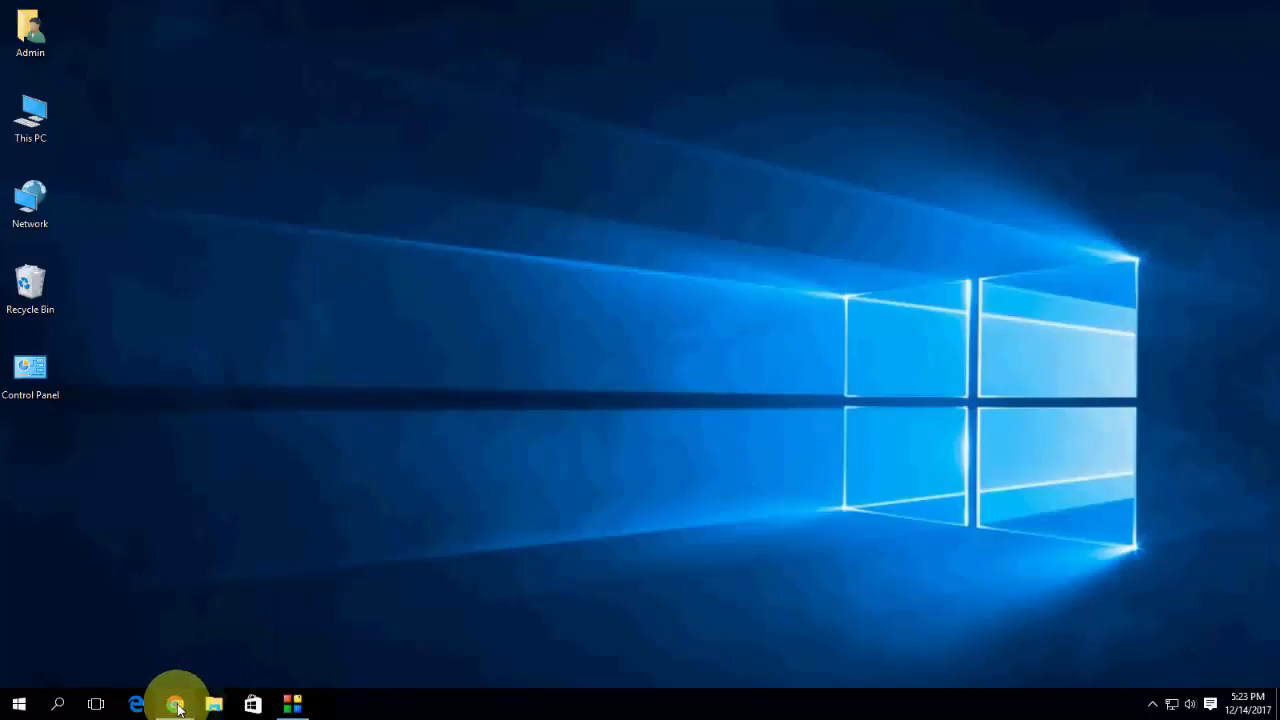
click(176, 704)
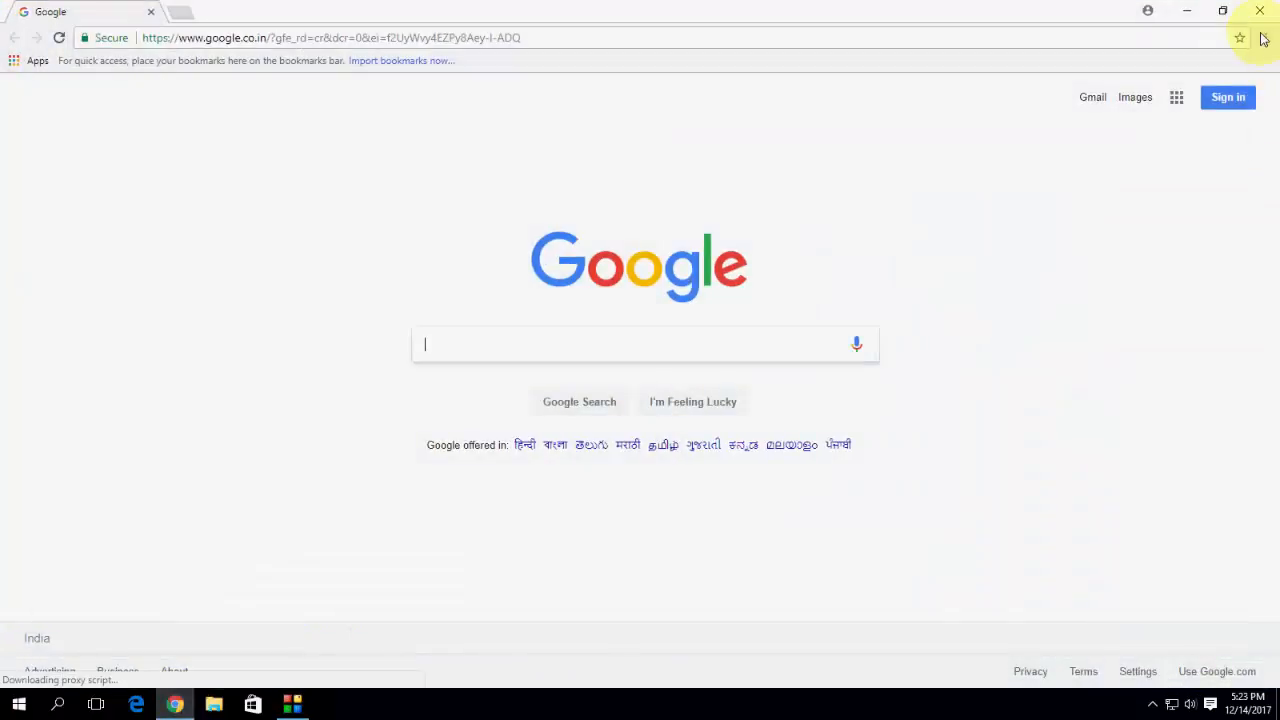
- Go to Chrome's browsing History page from the main menu
click(1264, 38)
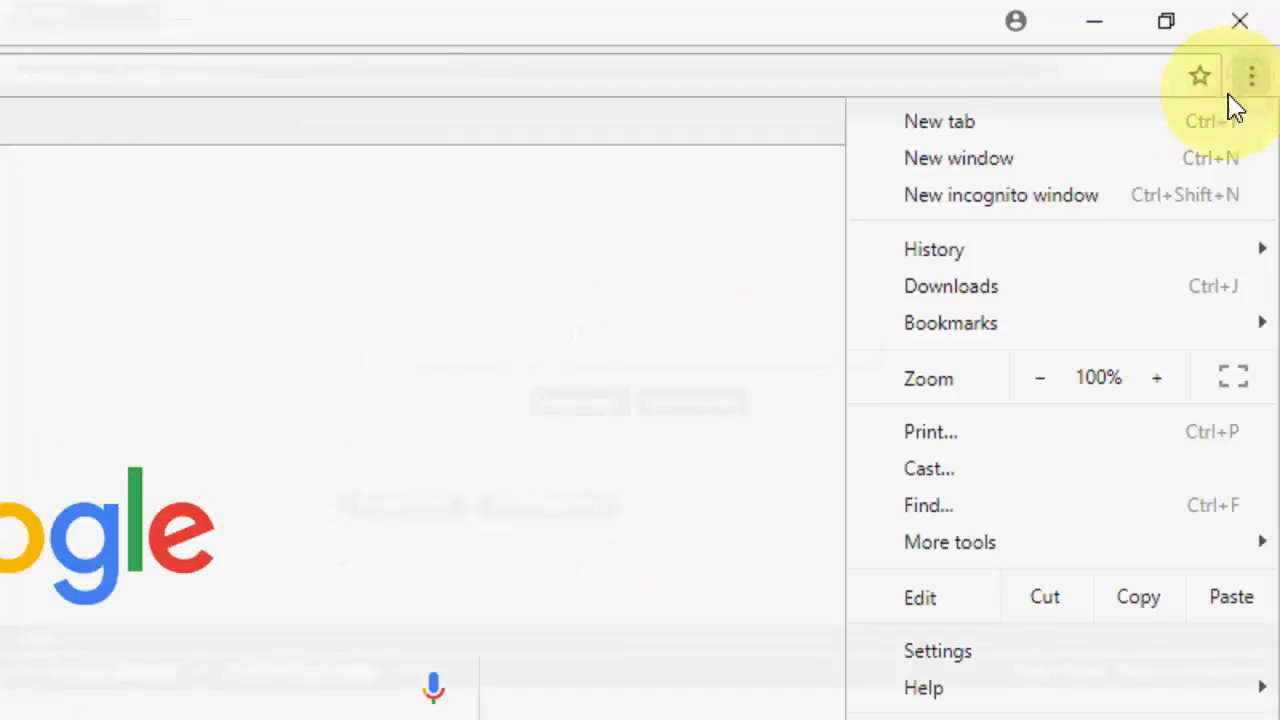
click(932, 248)
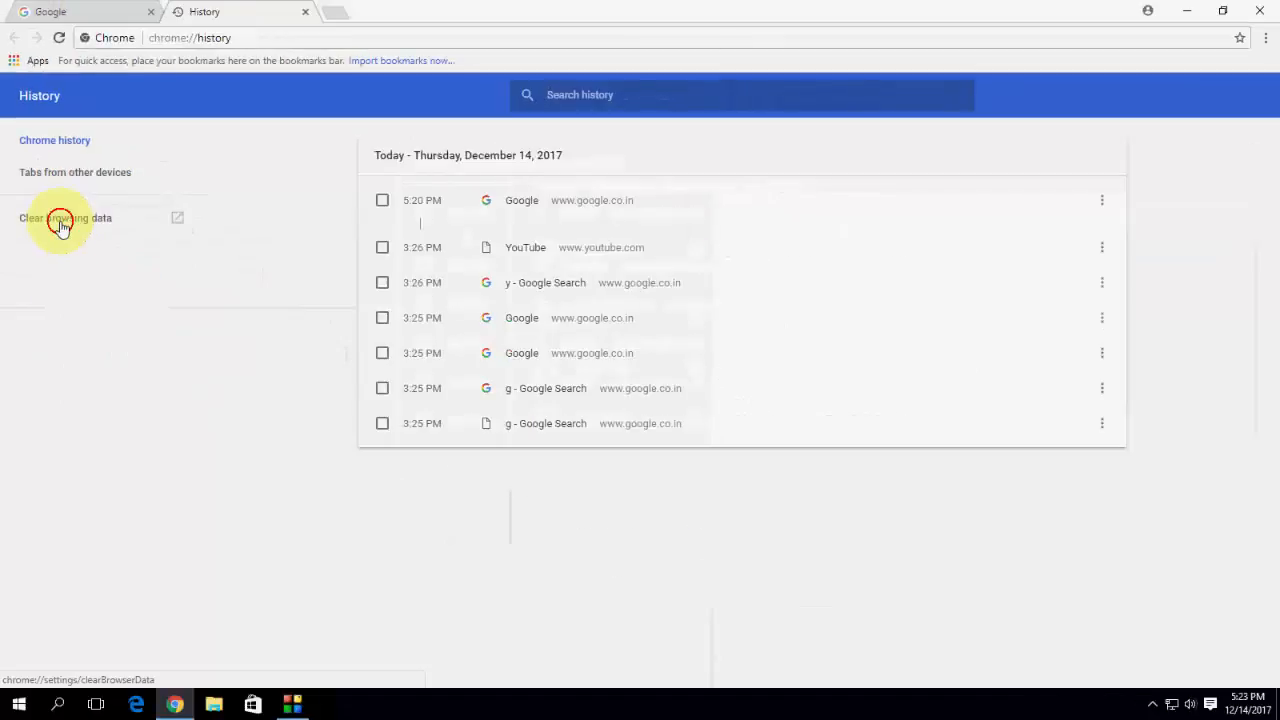
- Clear browsing history, cookies and cached files with the time range set to All time
click(64, 218)
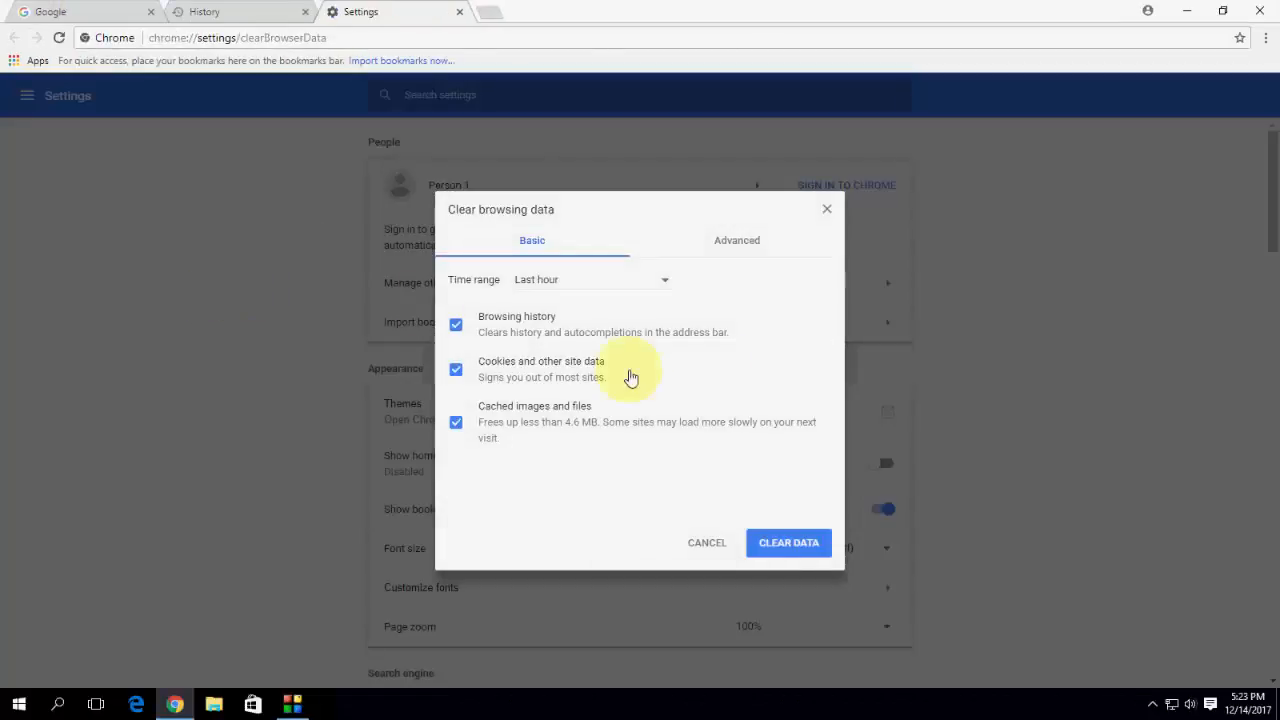
mouse_move(528, 288)
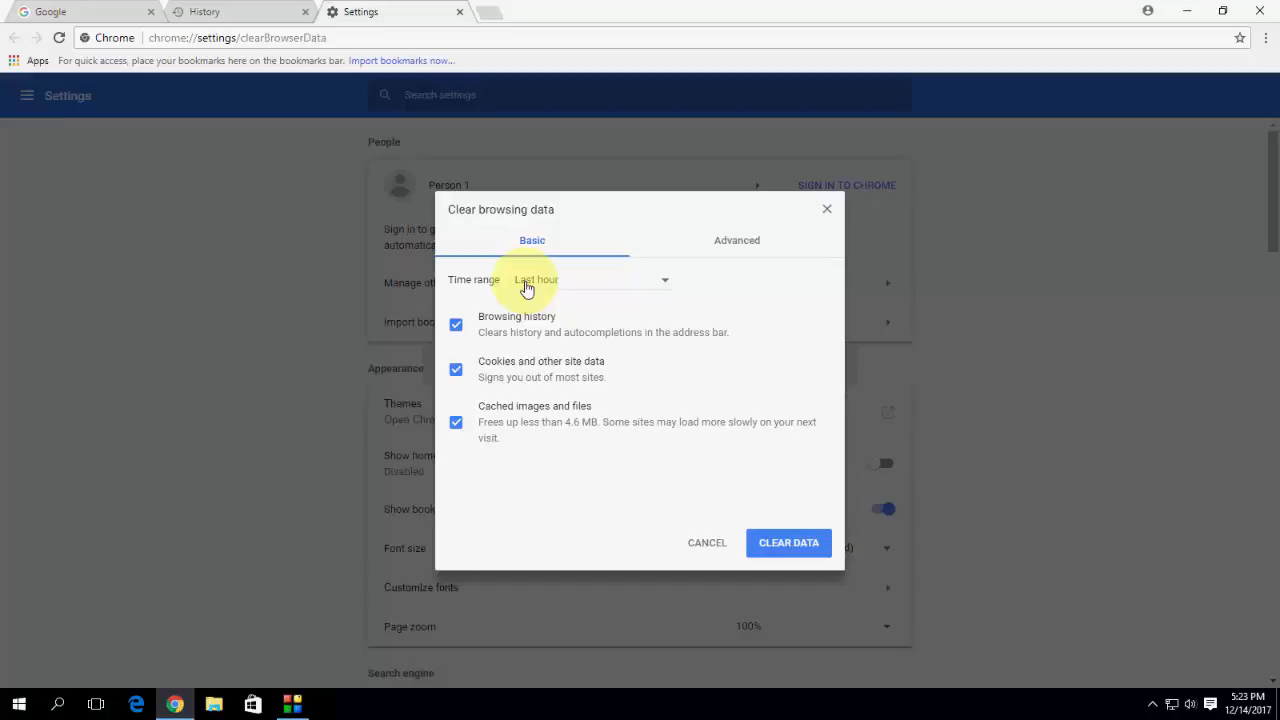
mouse_move(596, 384)
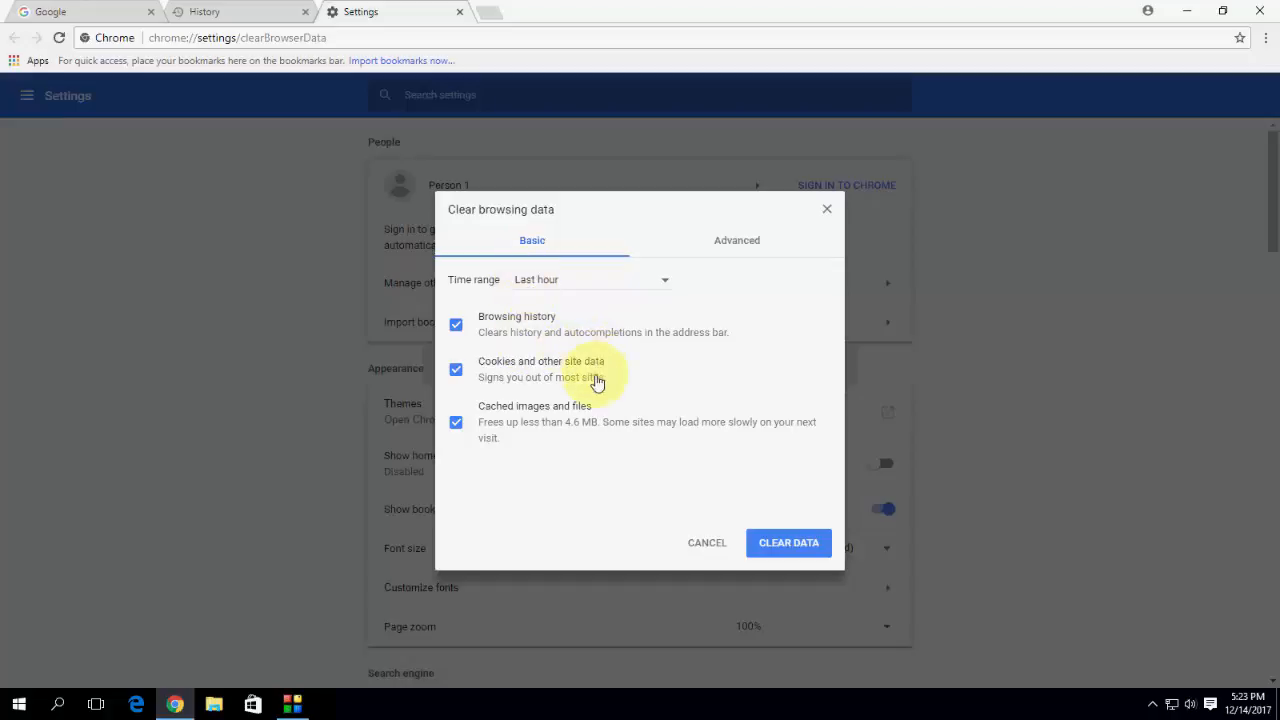
mouse_move(742, 386)
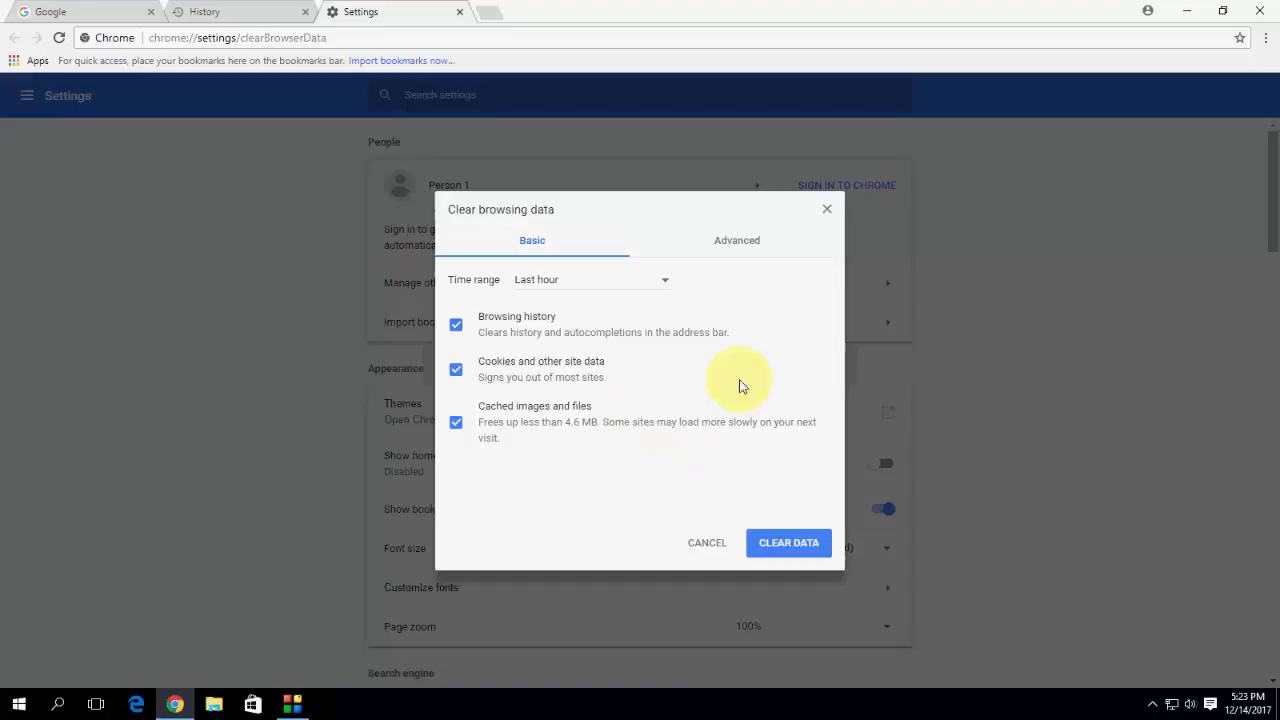
mouse_move(736, 240)
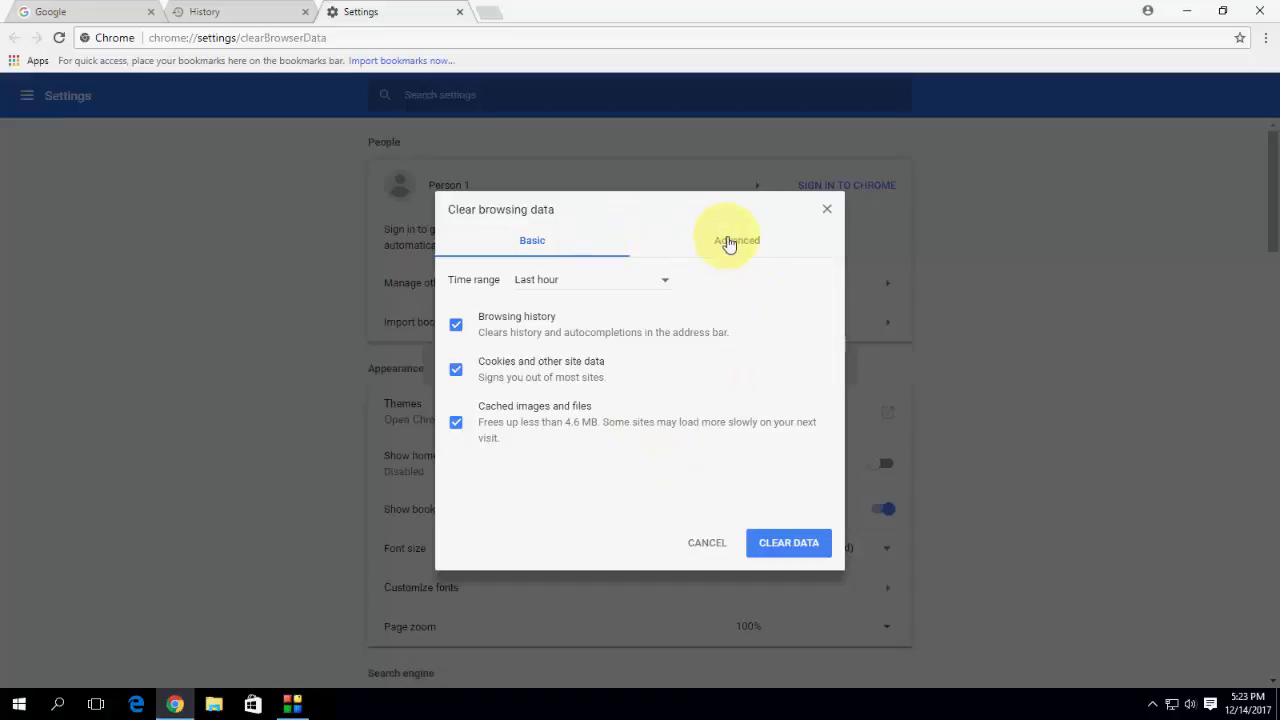
click(736, 240)
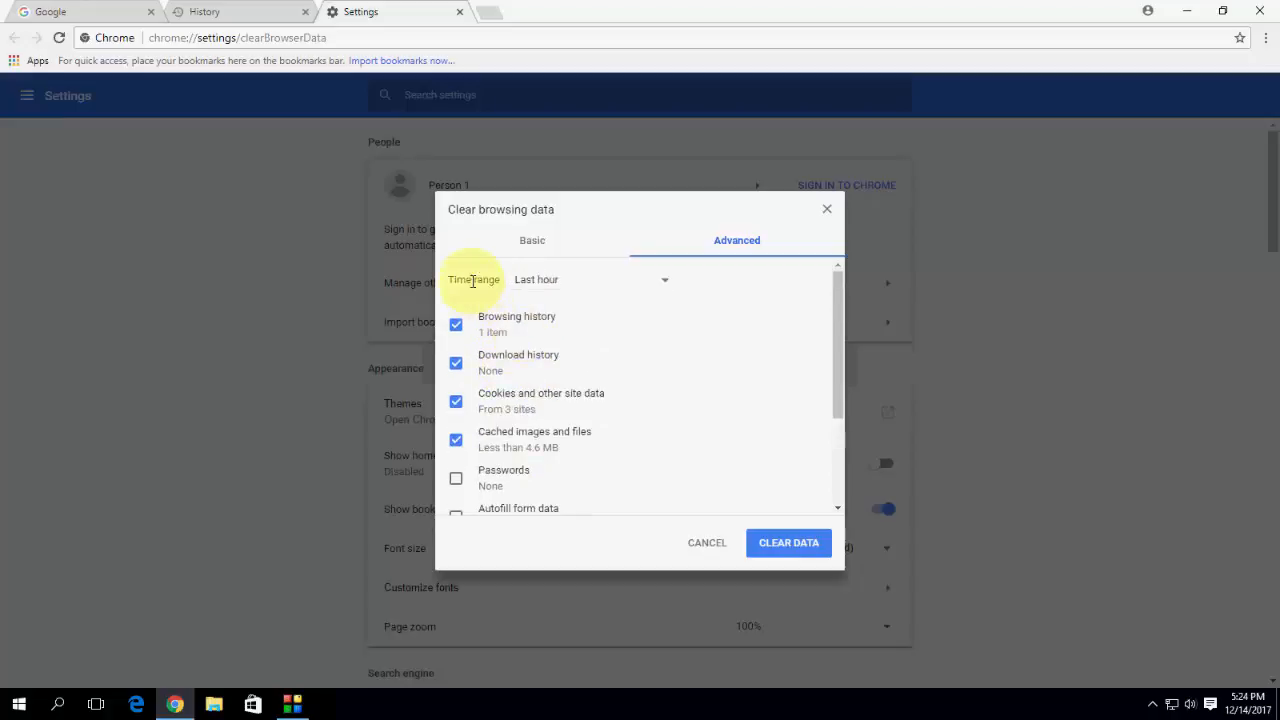
click(532, 240)
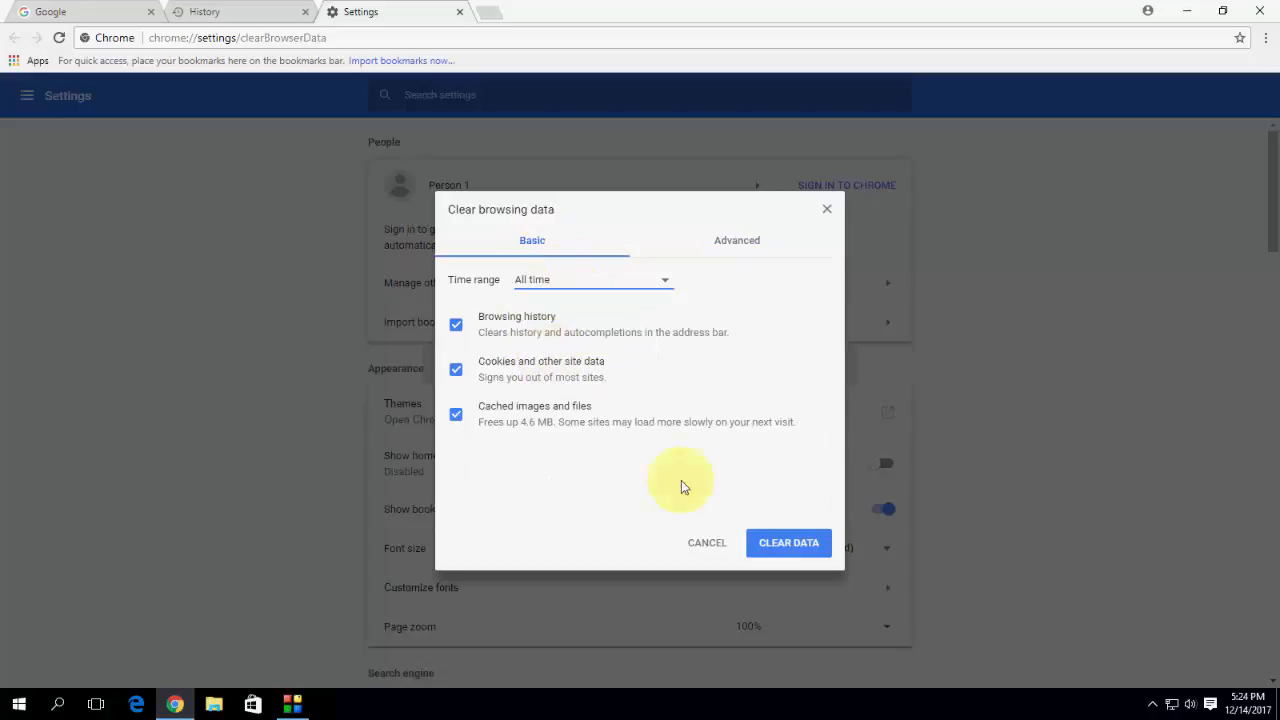
click(788, 542)
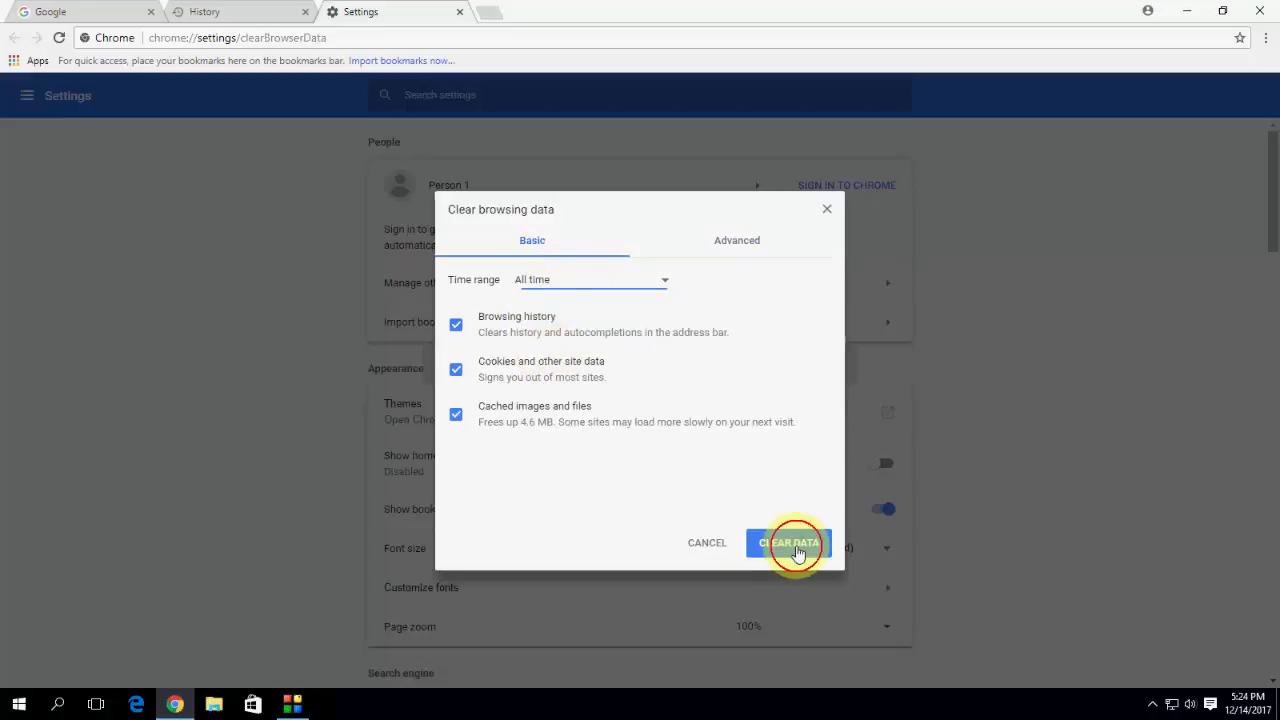
click(788, 542)
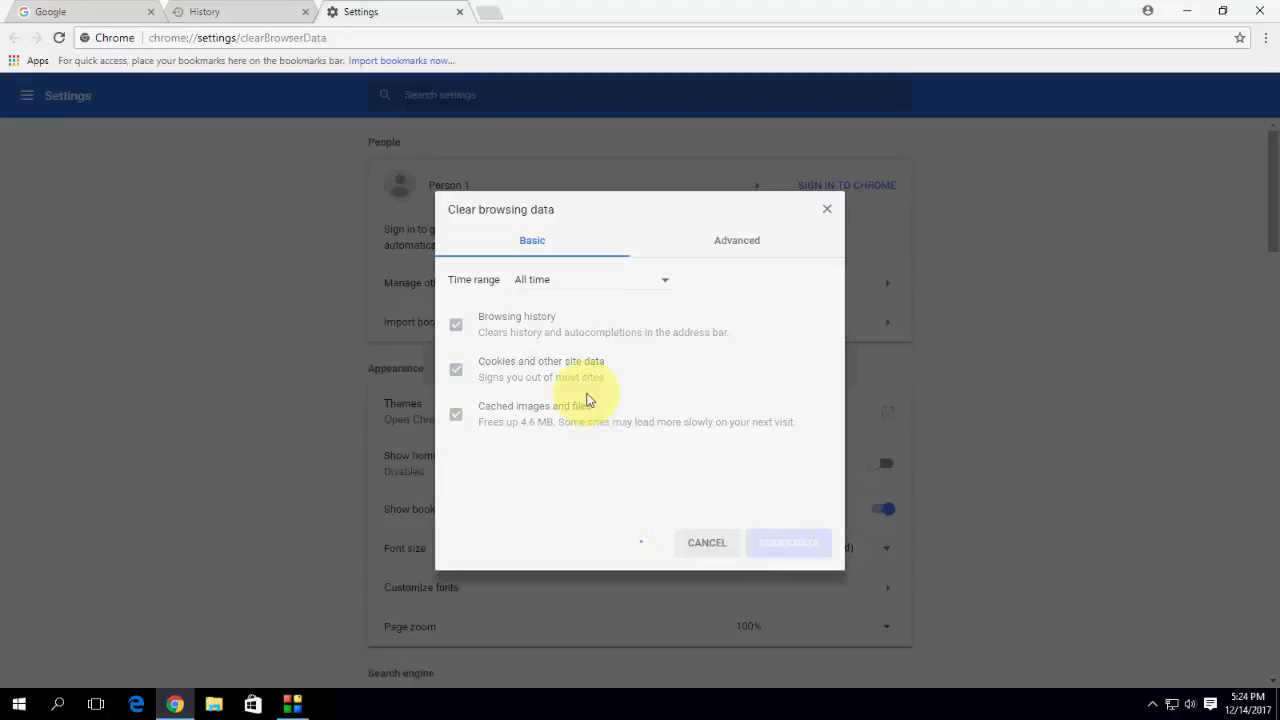
click(788, 542)
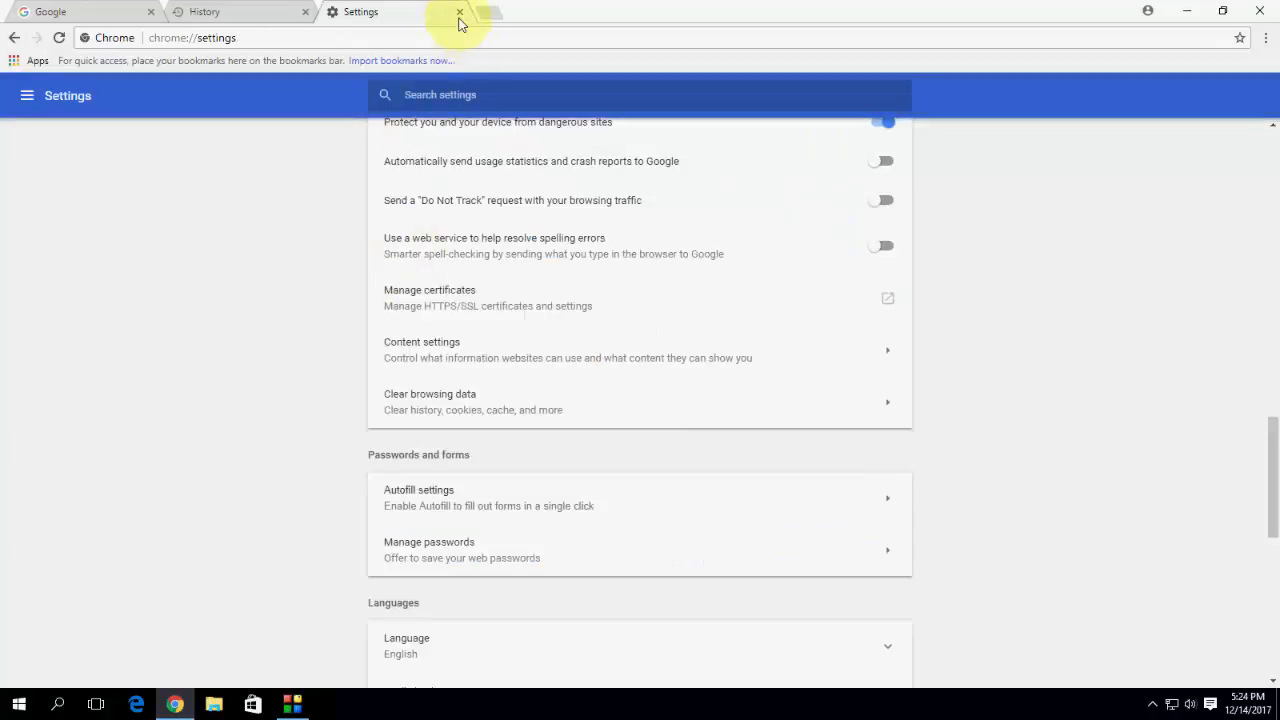
- Close the Settings tab and then the Chrome window, returning to the desktop
click(460, 12)
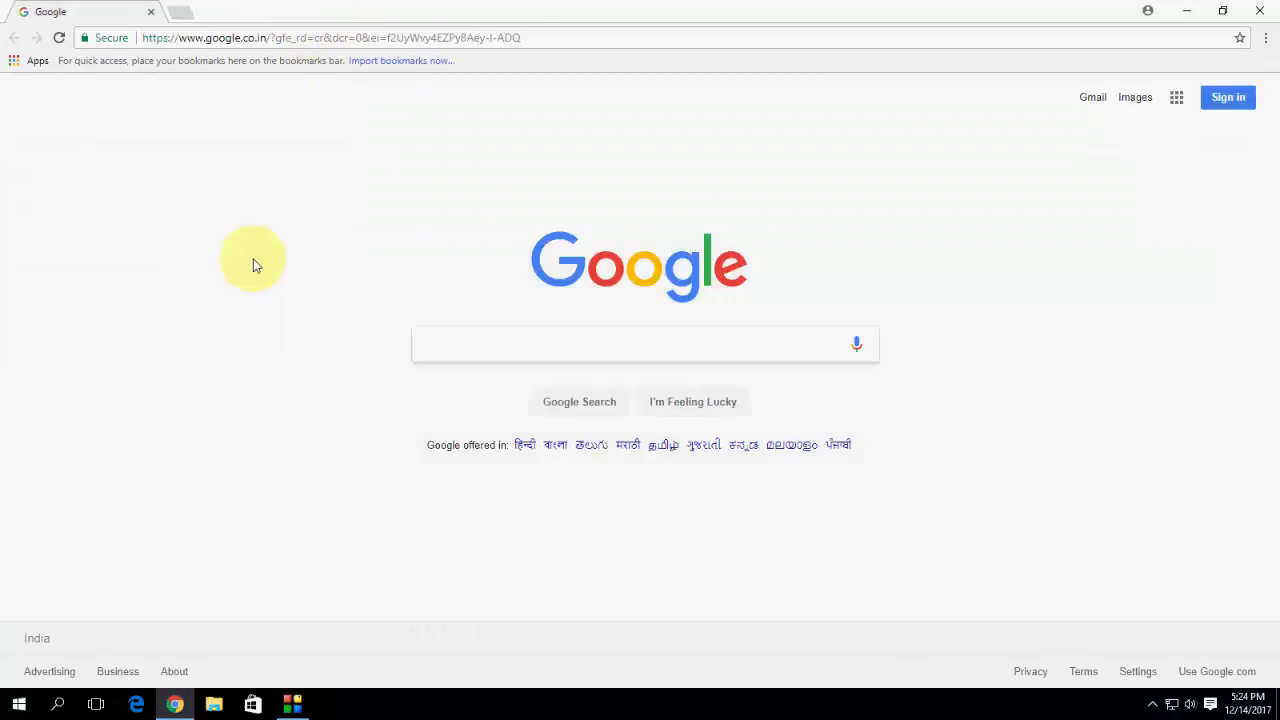
click(640, 344)
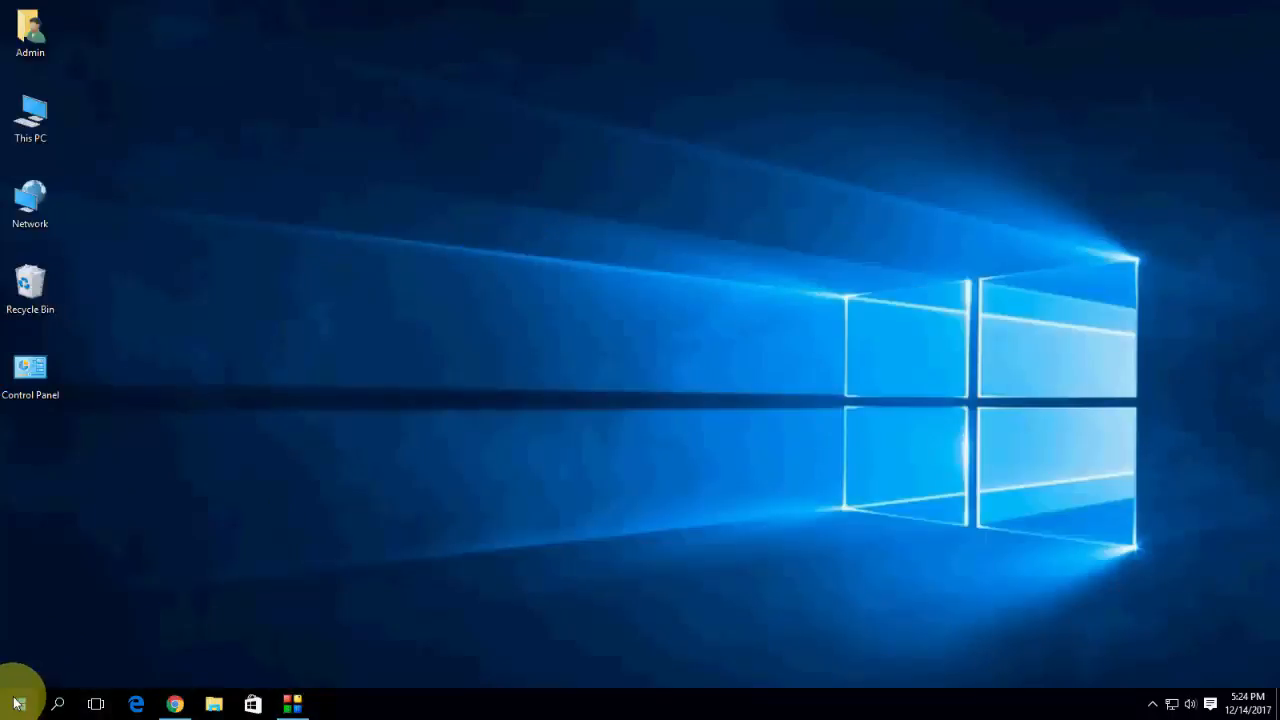
- Search the Start menu for 'command' to find Command Prompt
click(16, 704)
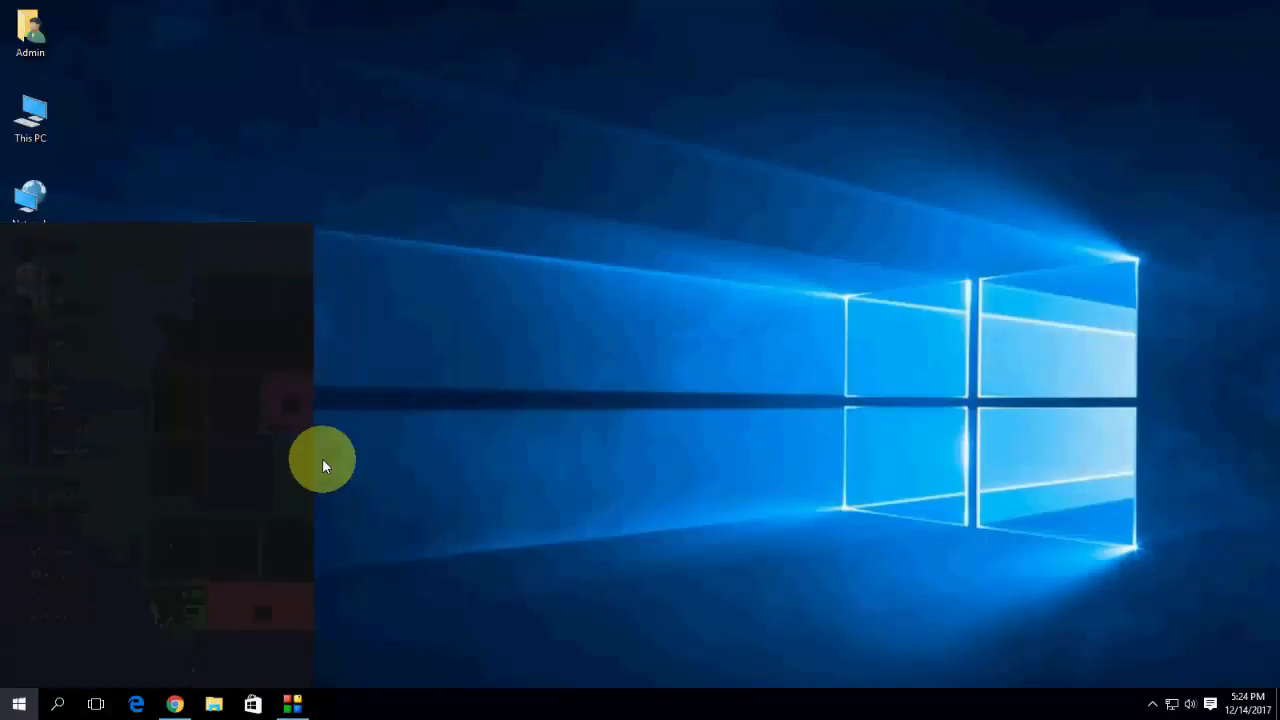
text(command)
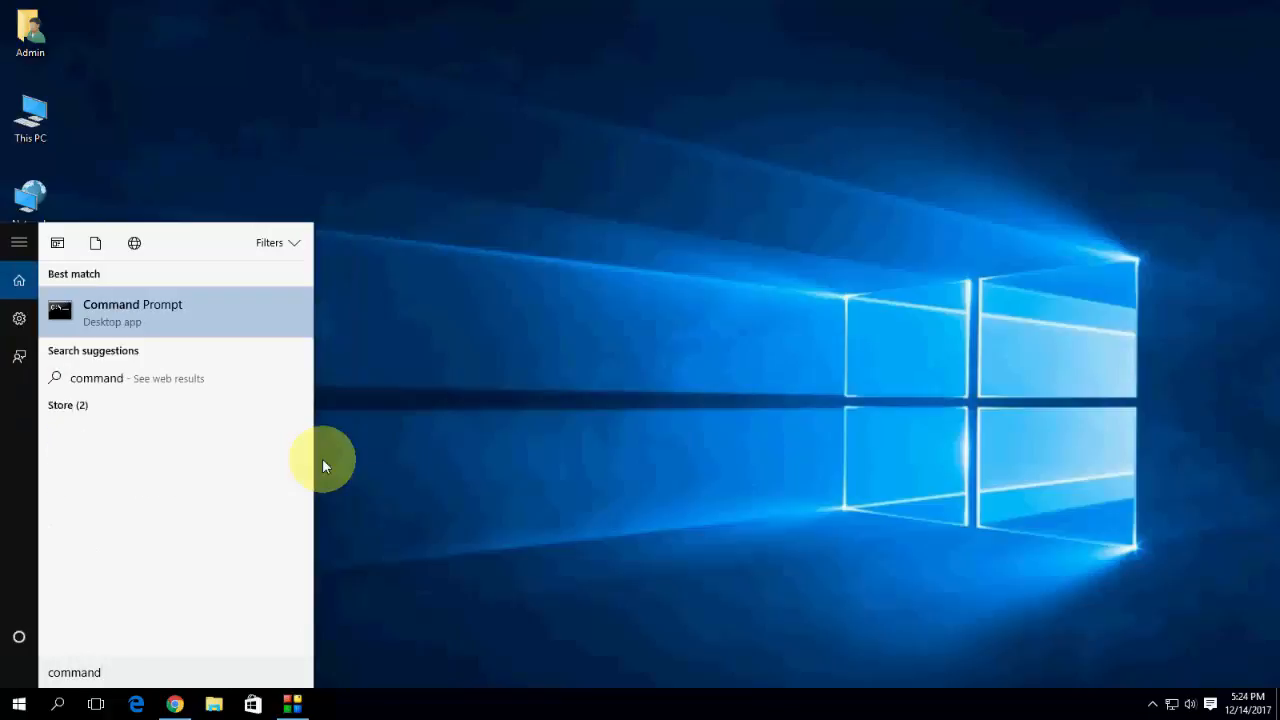
mouse_move(186, 316)
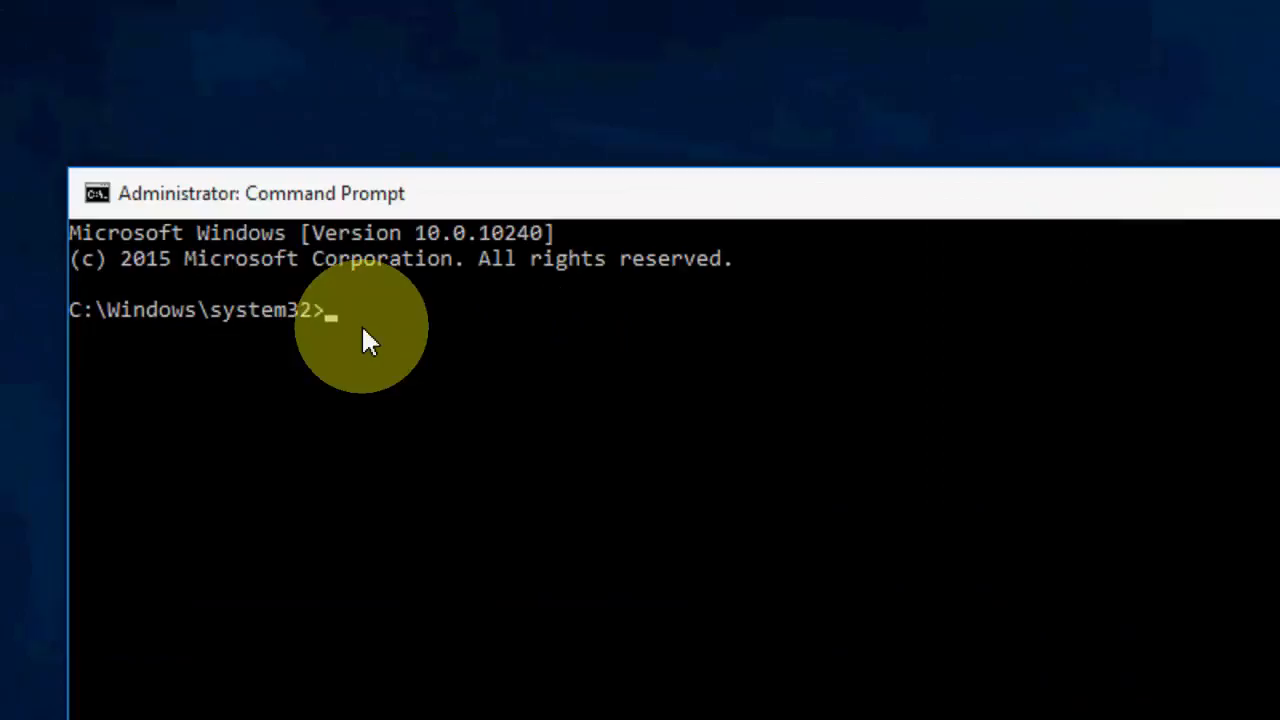
- Enter the ipconfig /flushdns command at the administrator prompt
text(i)
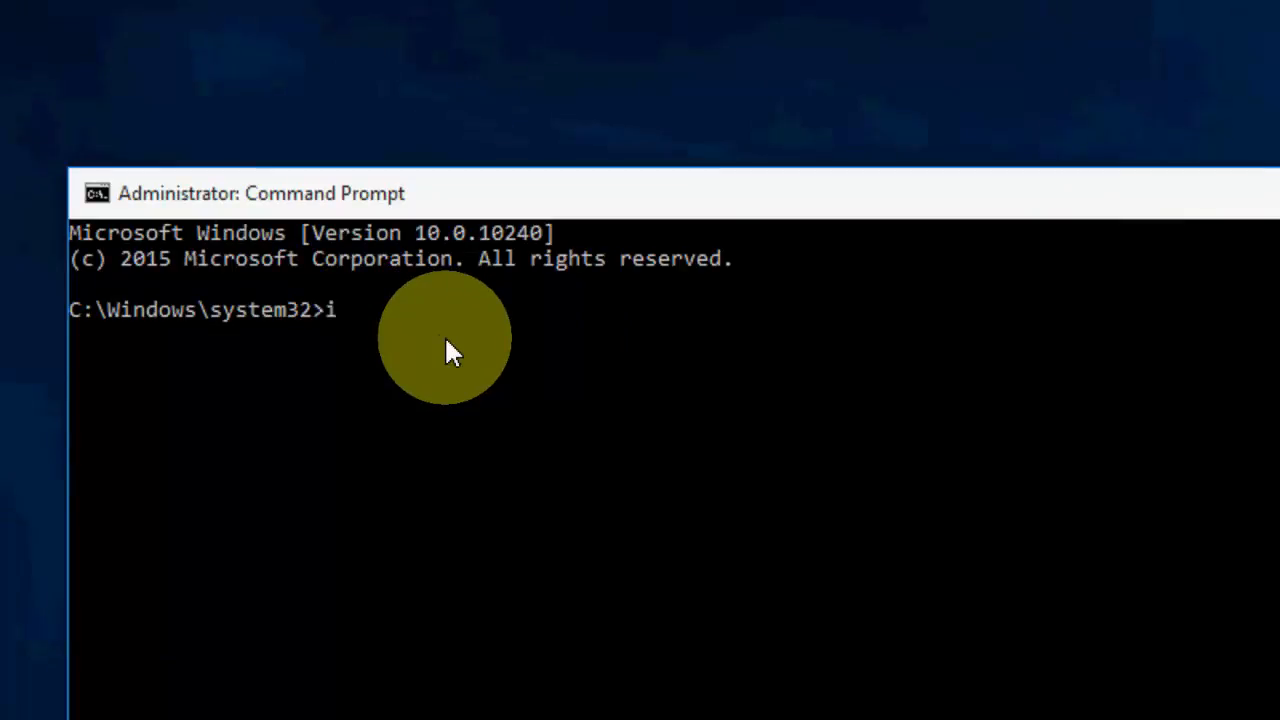
text(pcon)
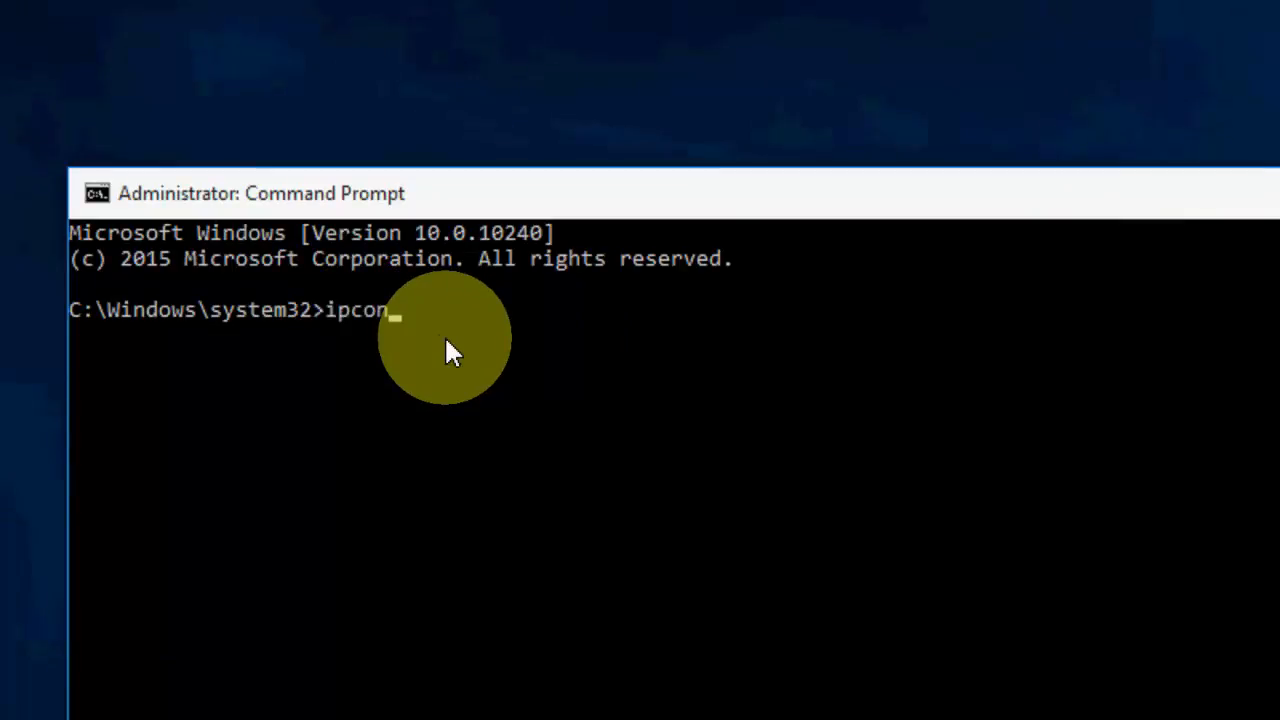
text(fig)
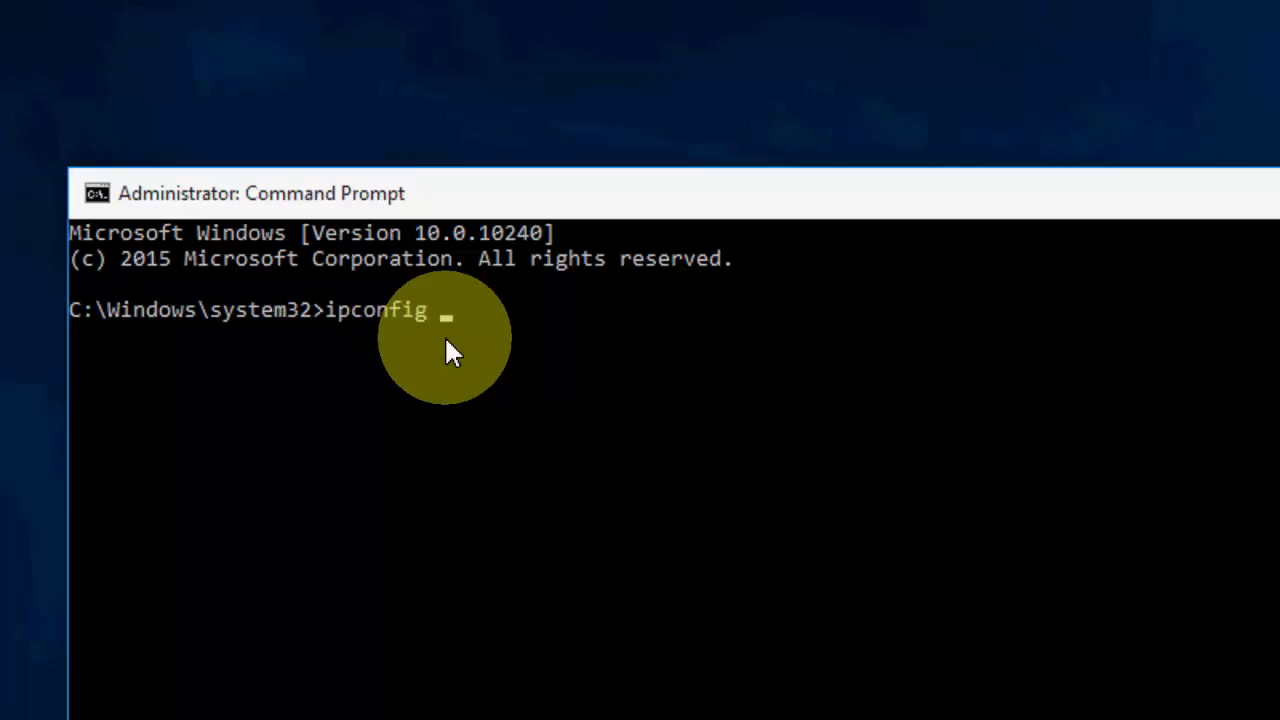
text(/fl)
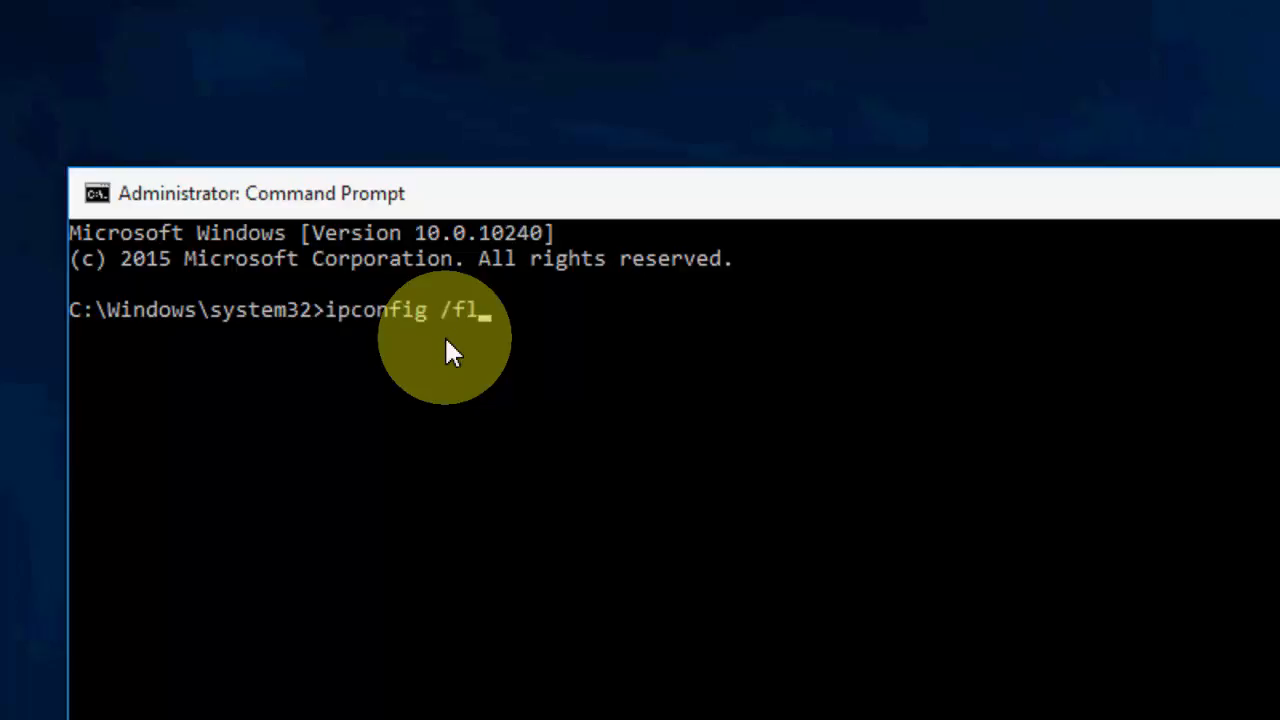
text(ushd)
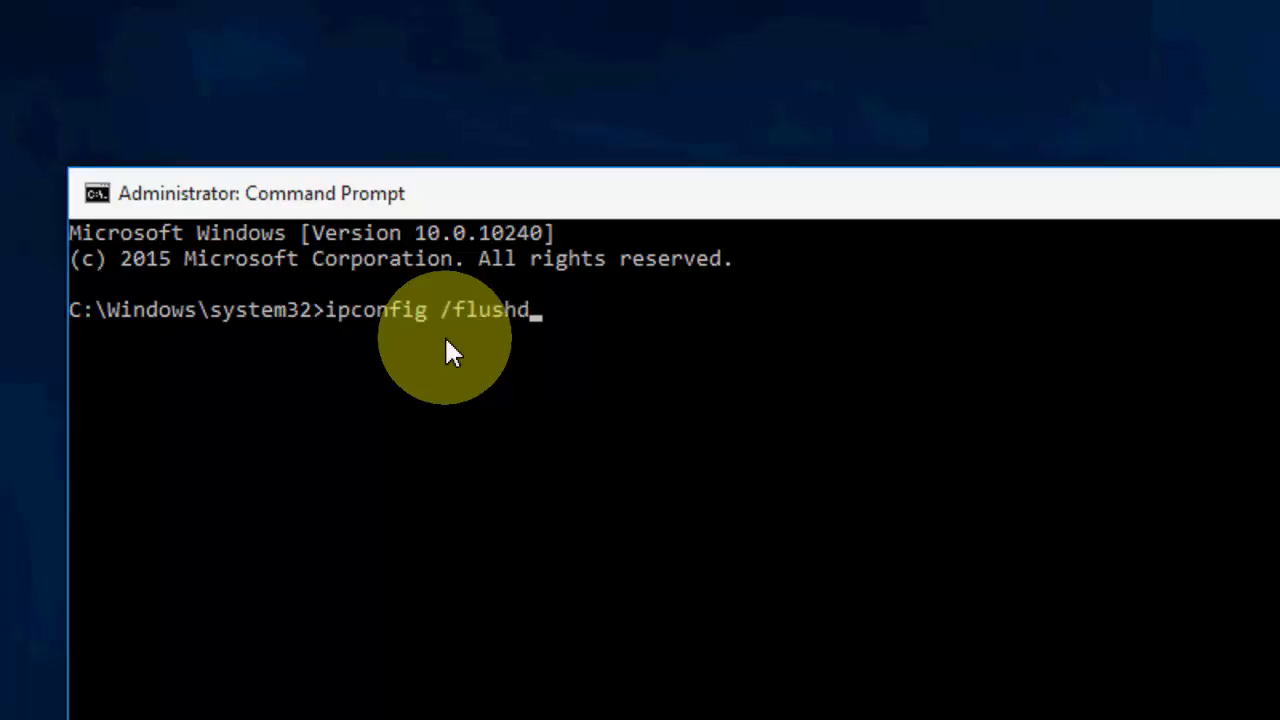
text(ns)
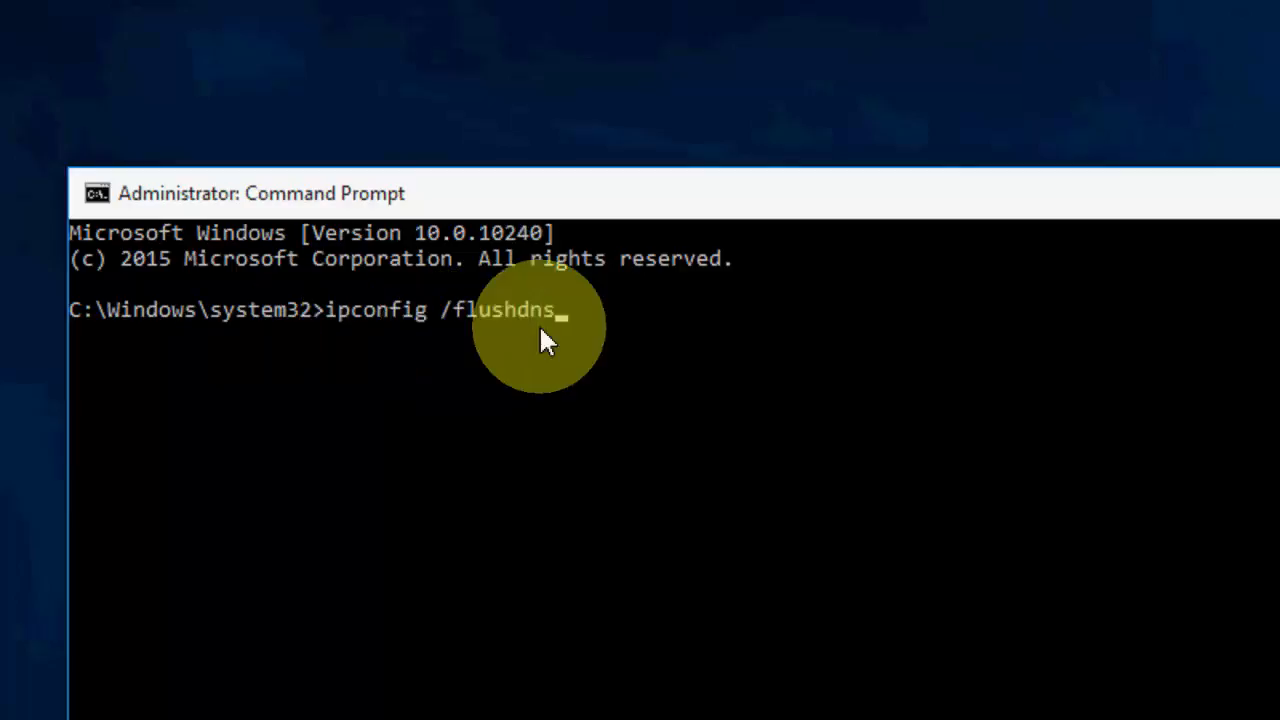
mouse_move(864, 344)
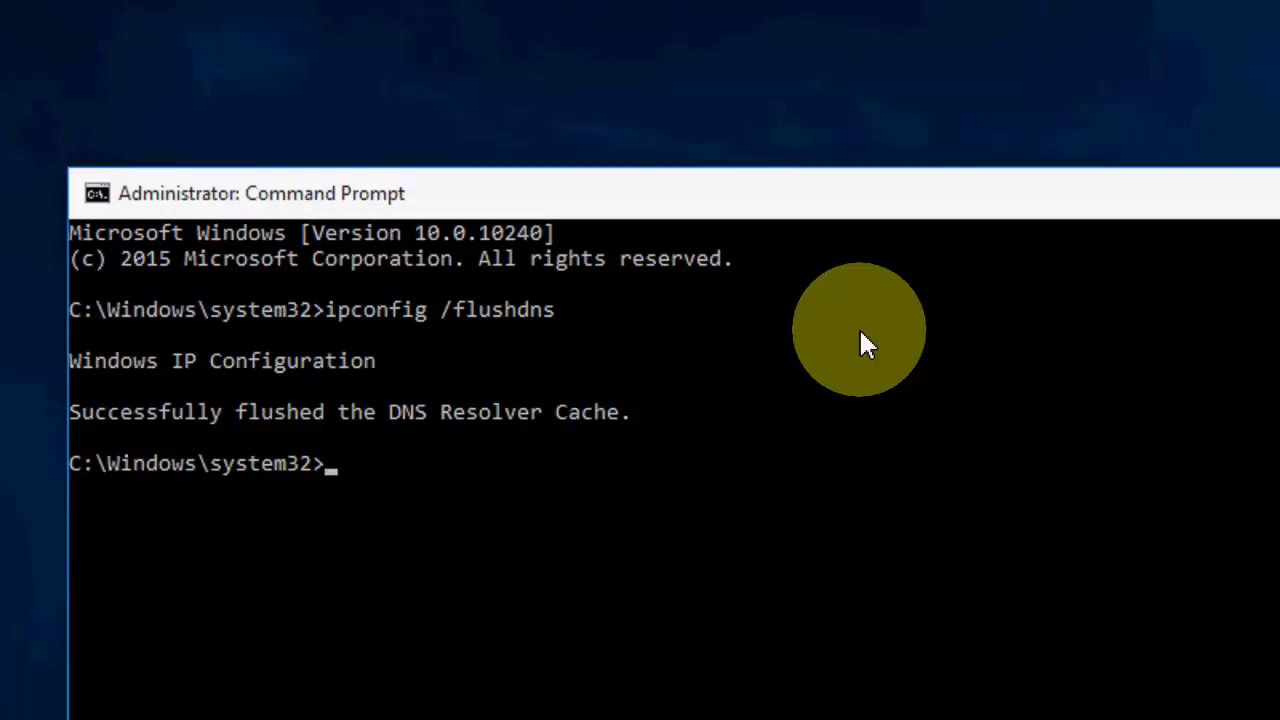
- Run netsh winsock reset, then exit the Command Prompt
text(netsh)
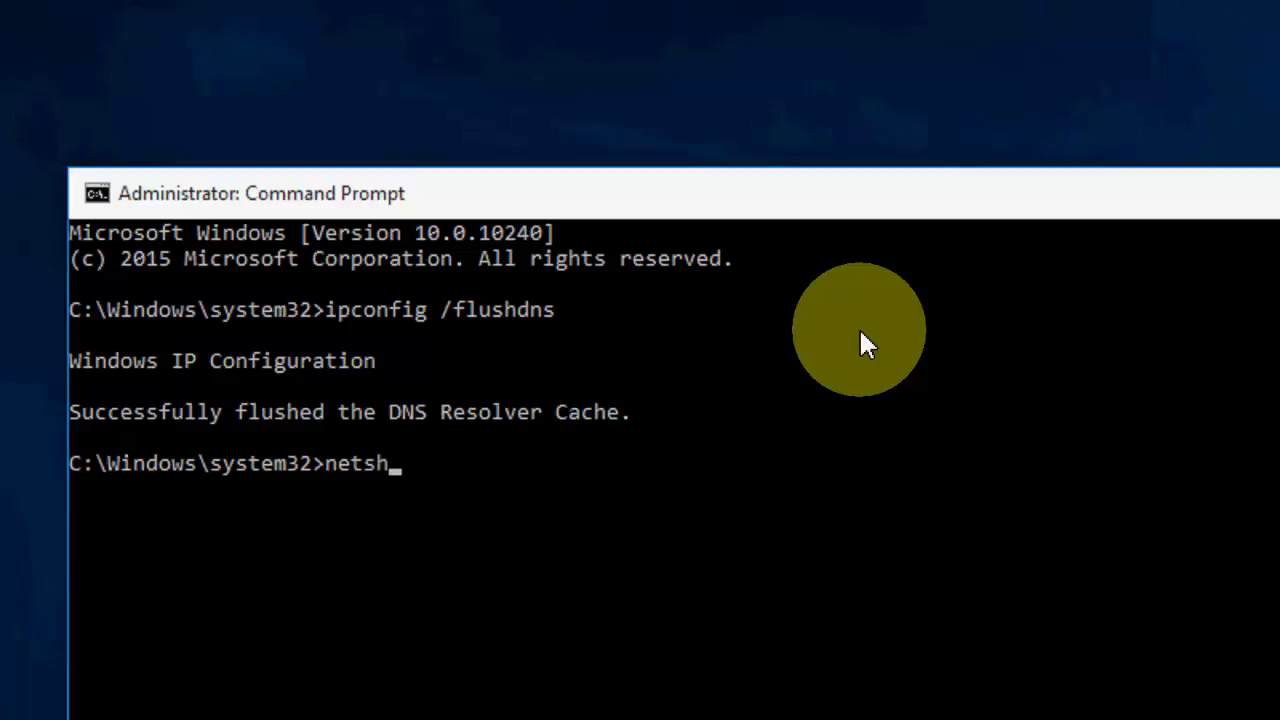
text(winsock)
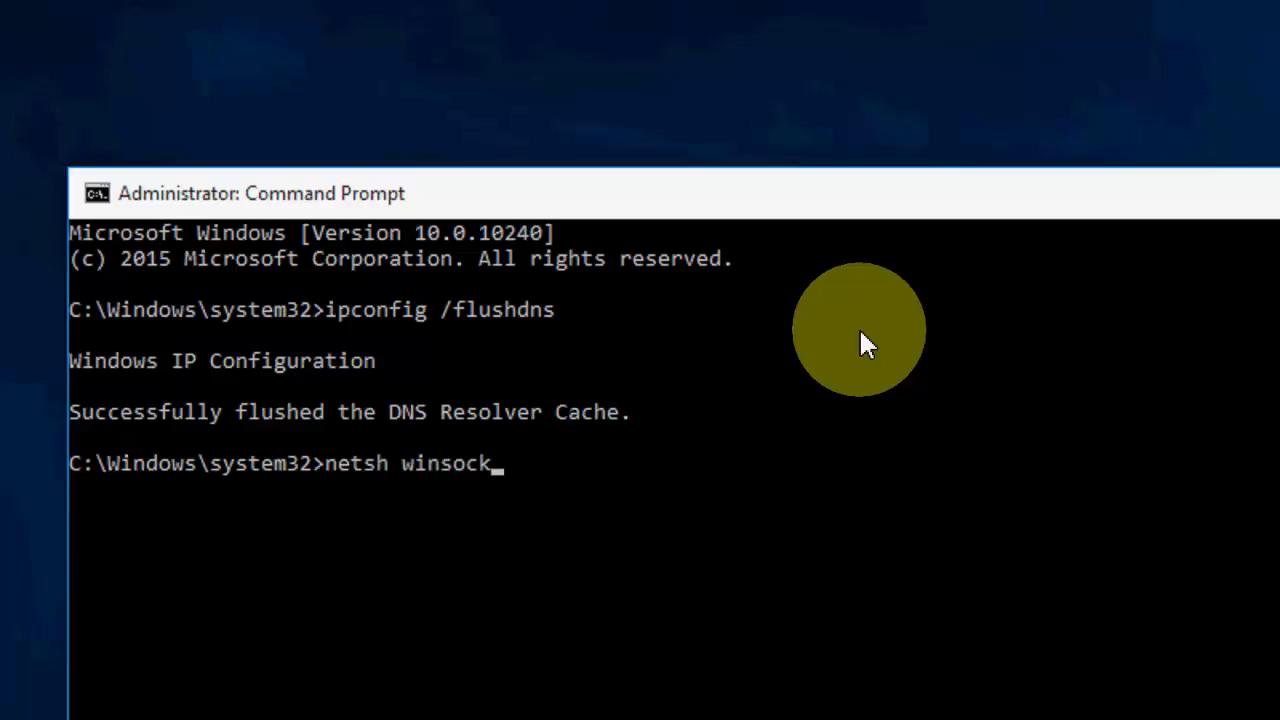
text(reset)
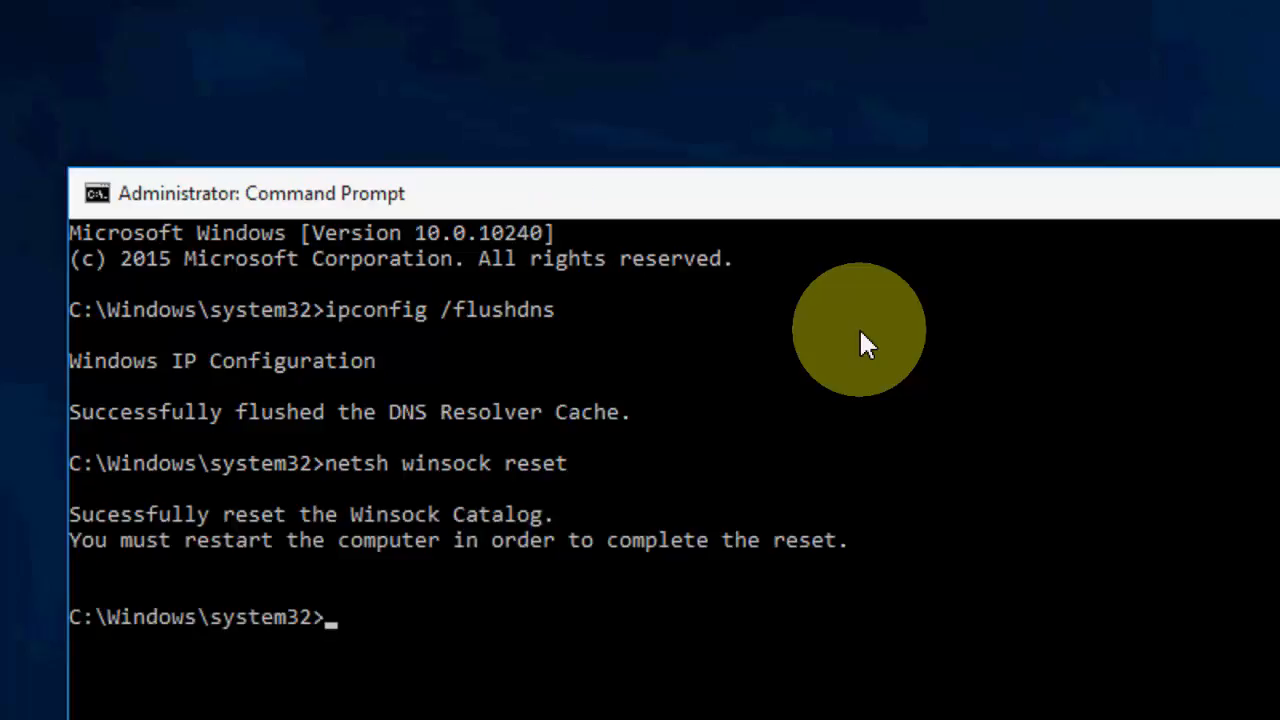
text(exu)
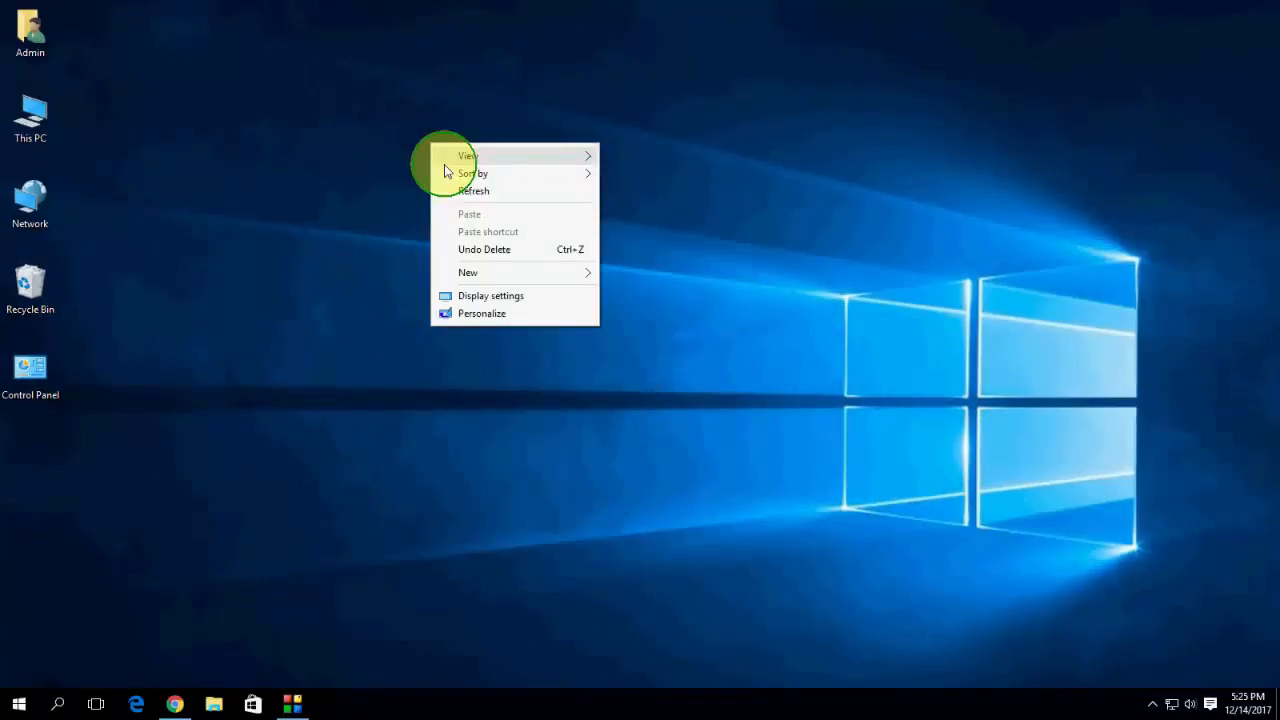
- Refresh the desktop and launch Google Chrome from the taskbar to the Google home page
click(456, 192)
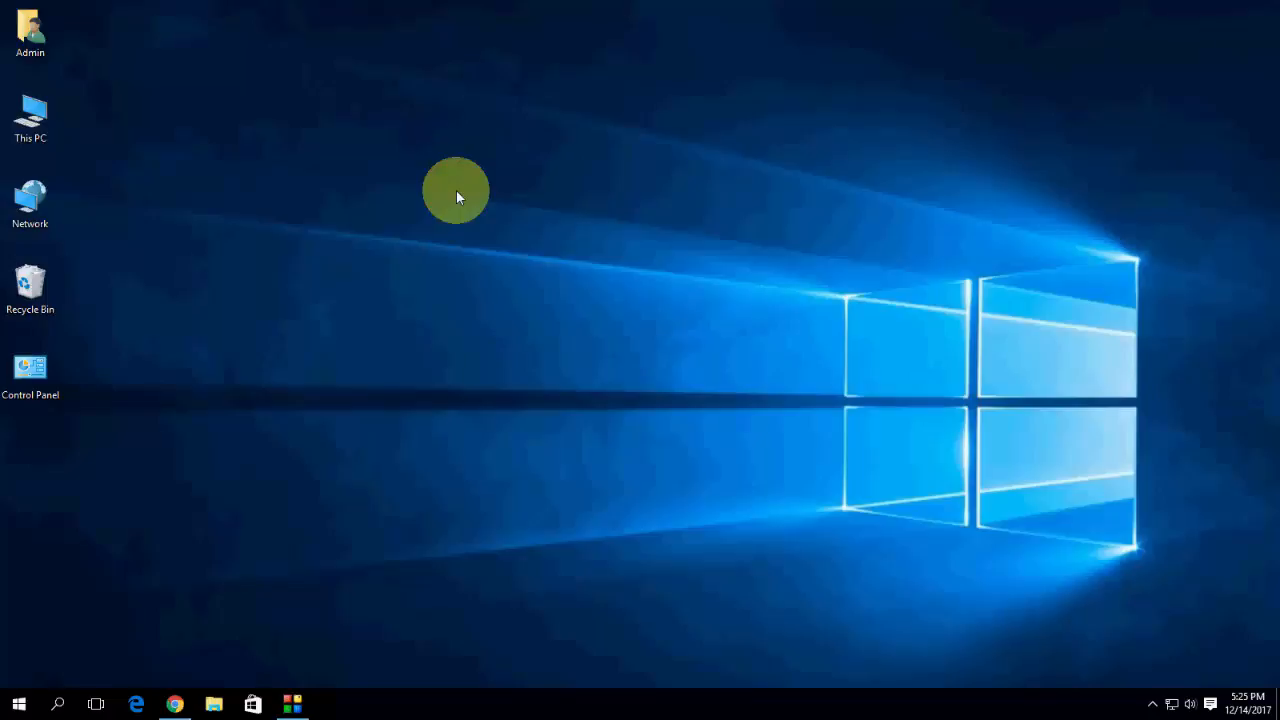
mouse_move(496, 240)
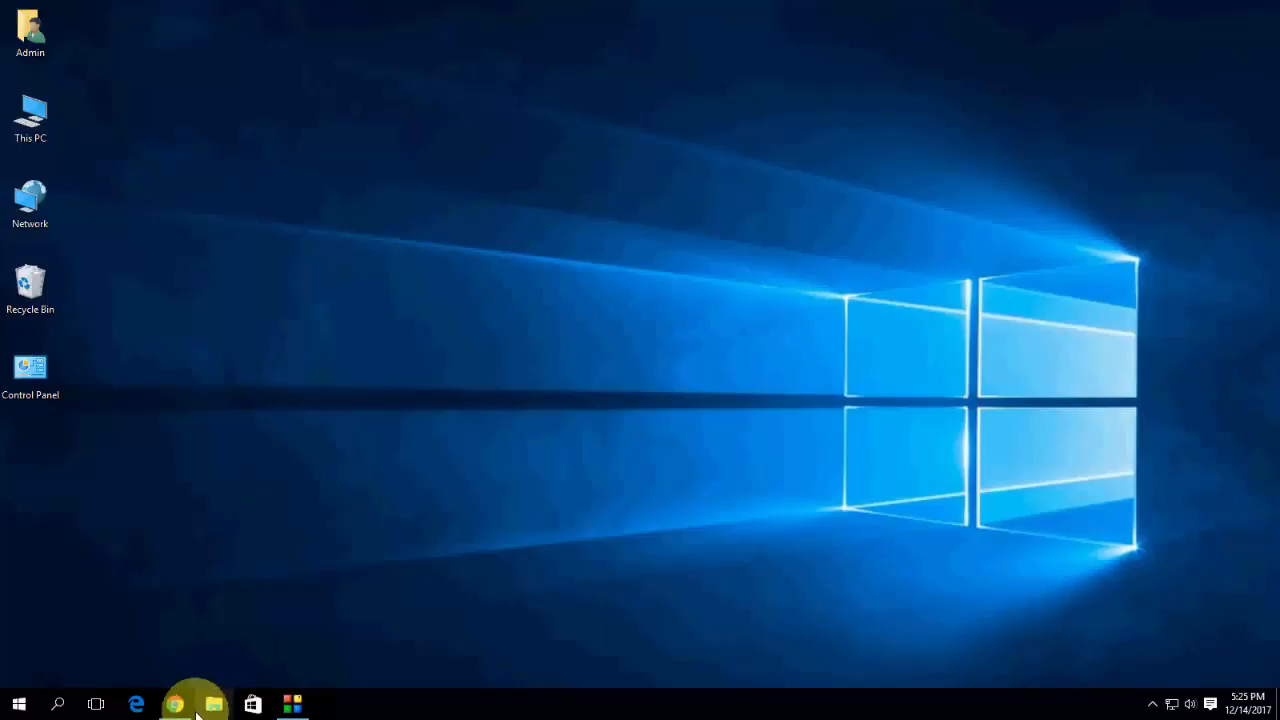
click(176, 704)
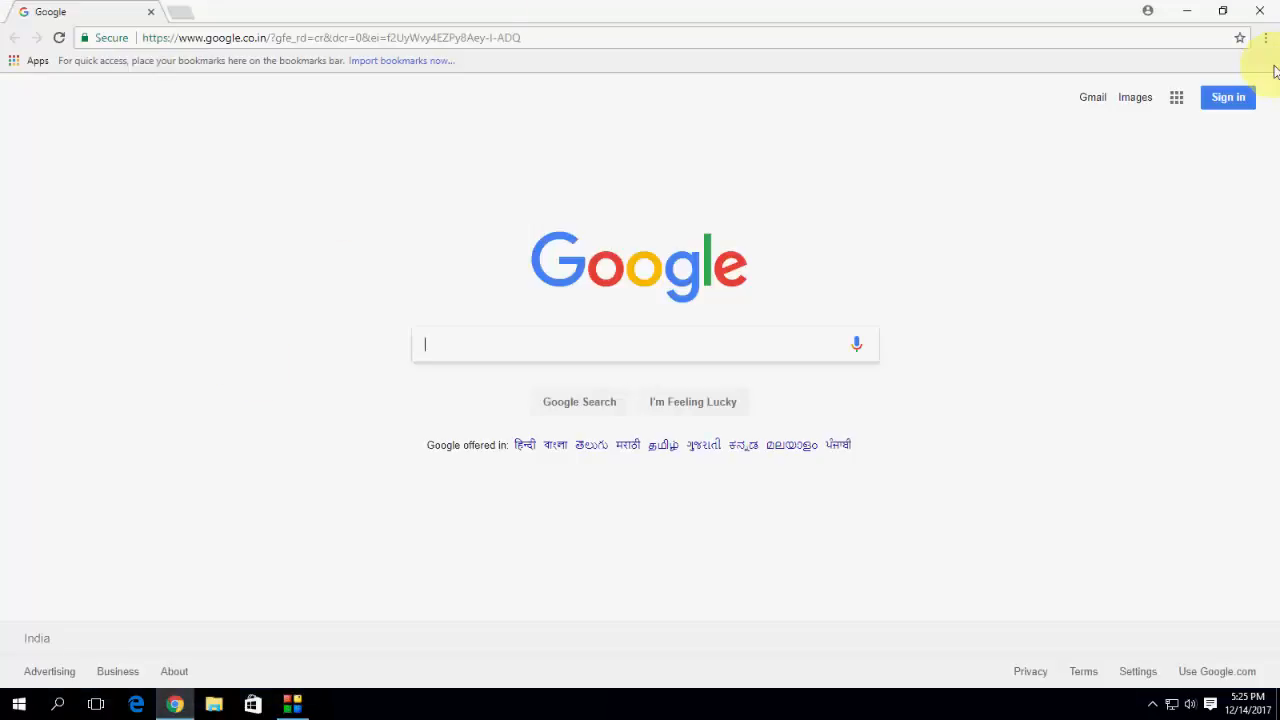
- Navigate Chrome's Settings page down to the advanced Reset section
click(1266, 36)
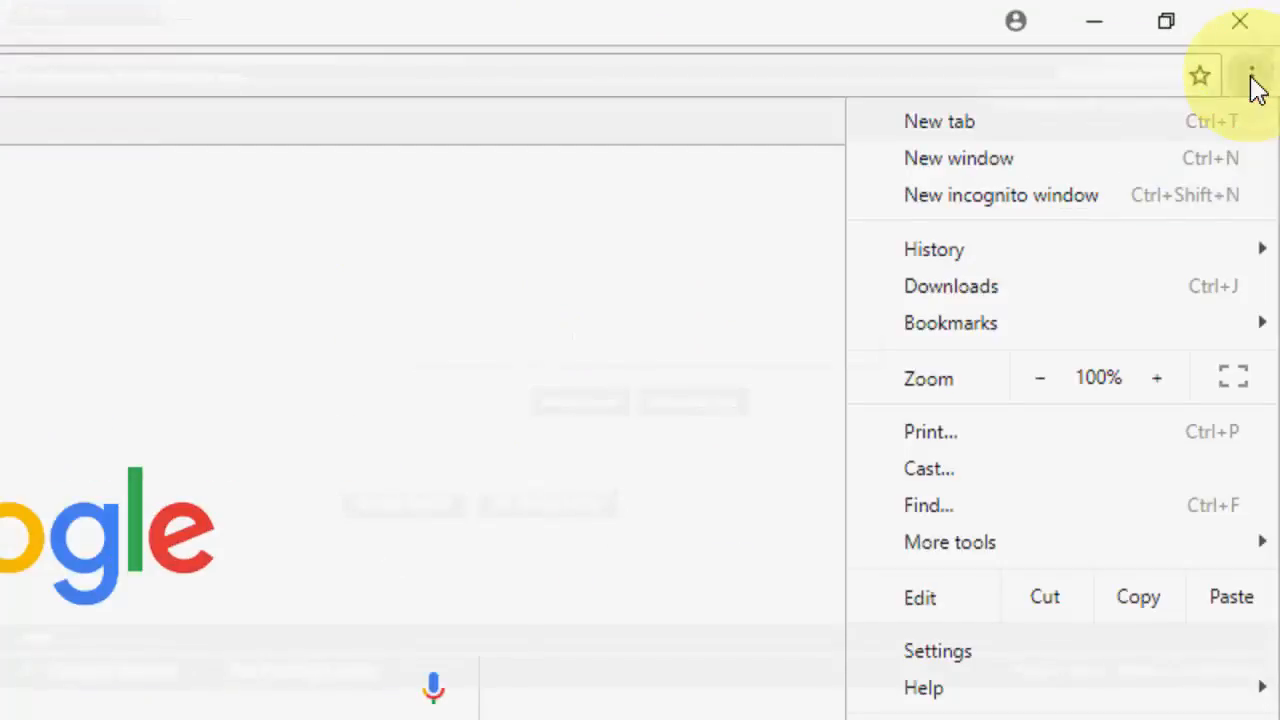
click(936, 650)
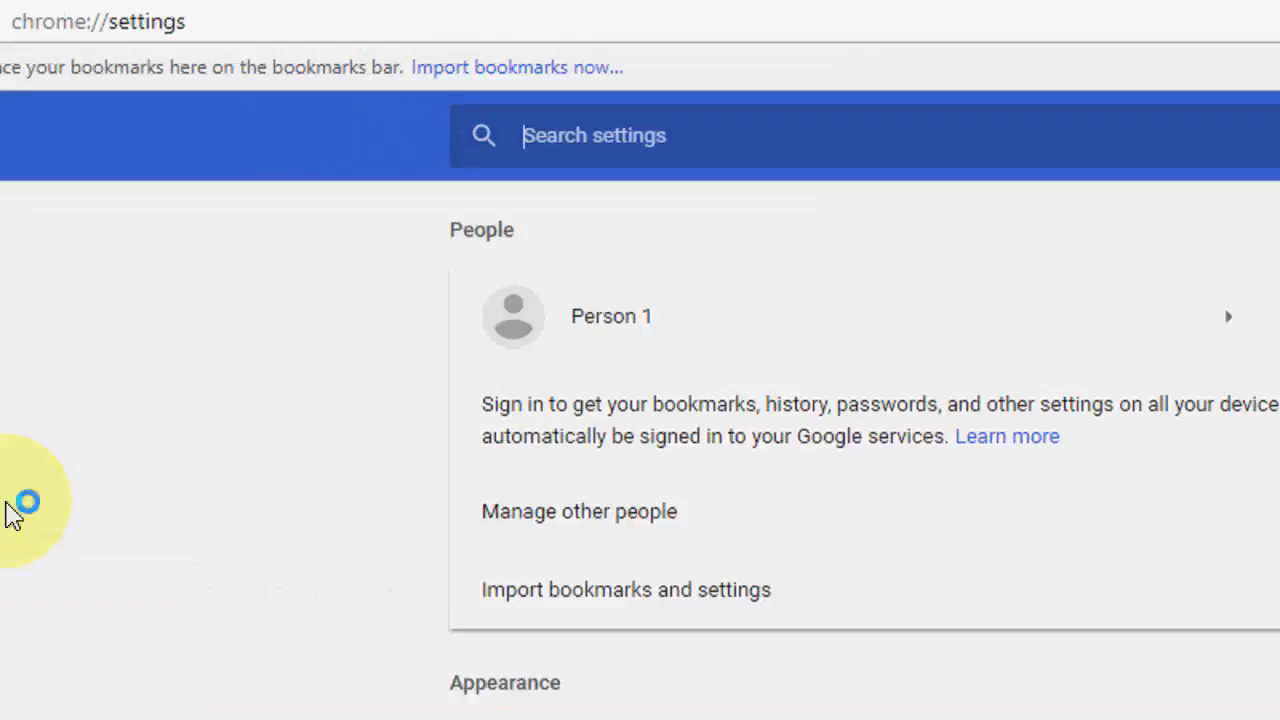
scroll(down, 3)
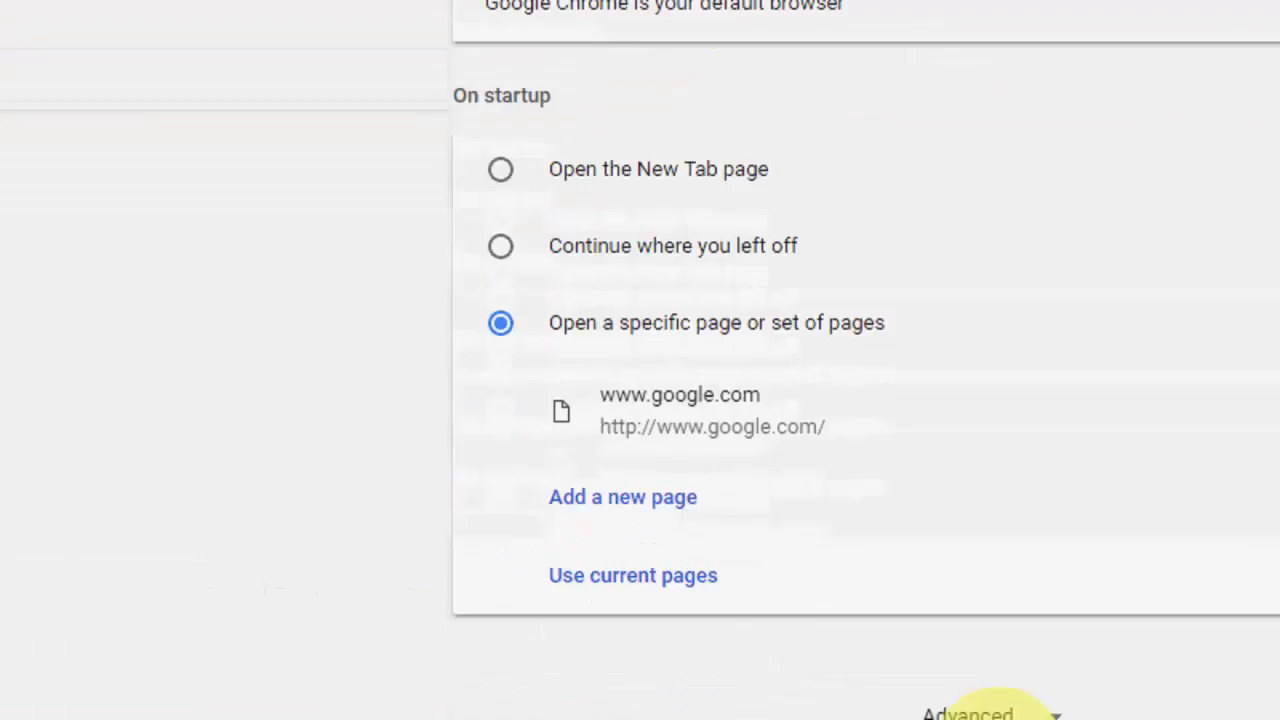
scroll(down, 3)
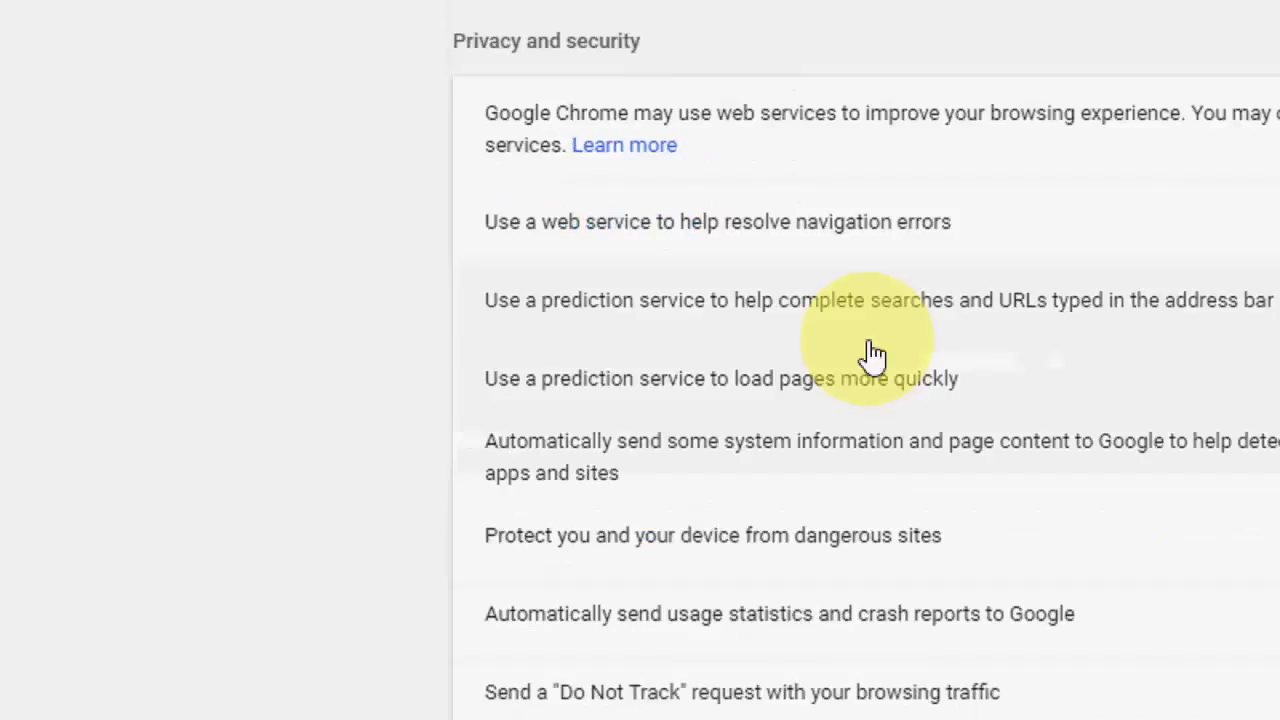
scroll(down, 3)
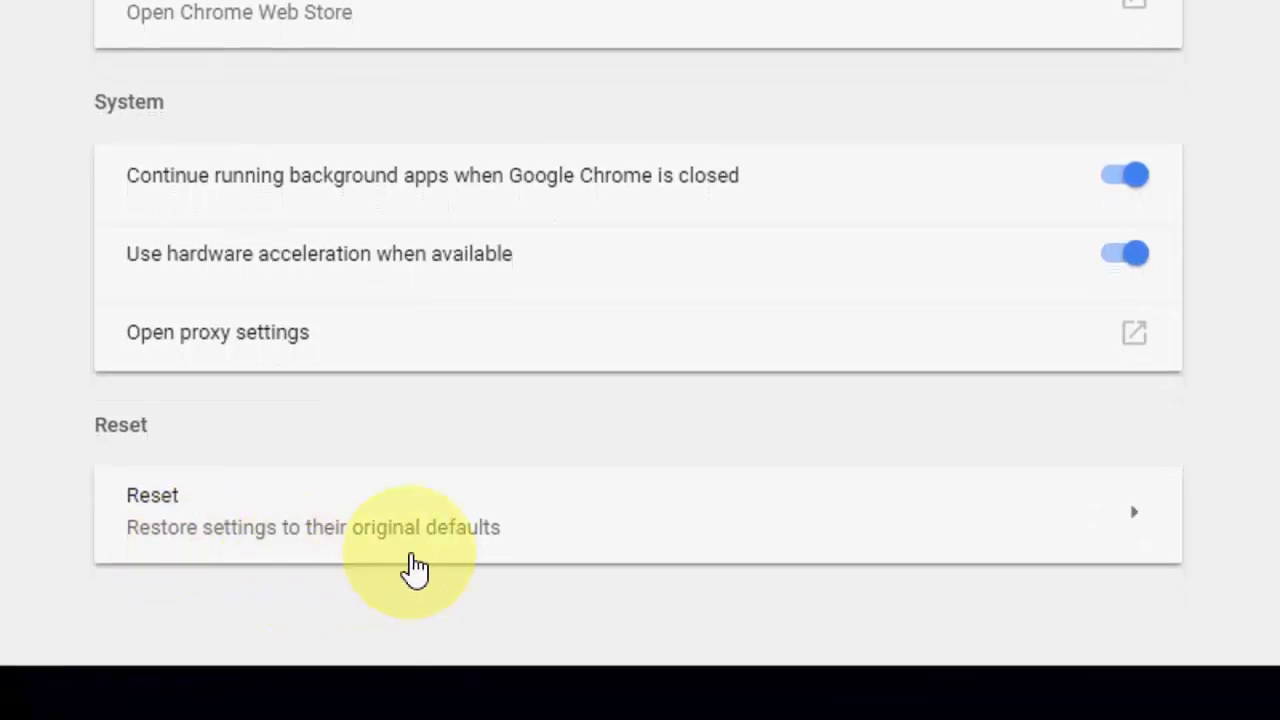
mouse_move(430, 560)
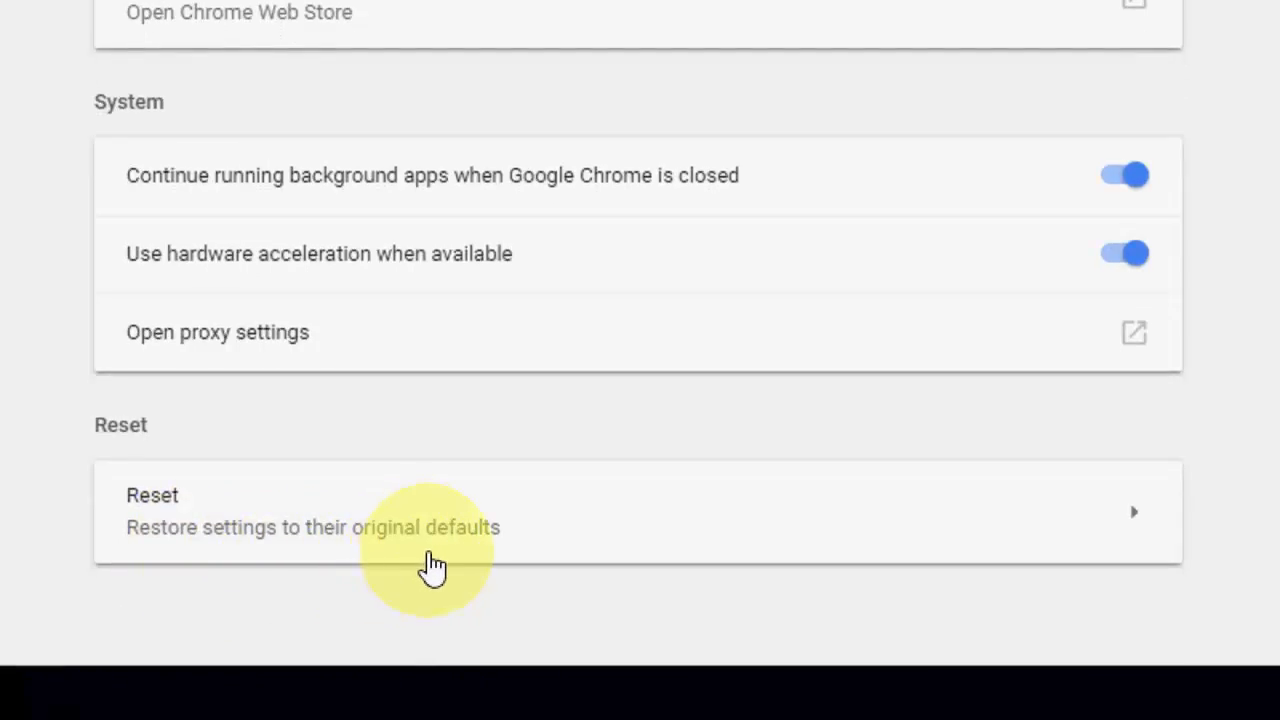
mouse_move(440, 564)
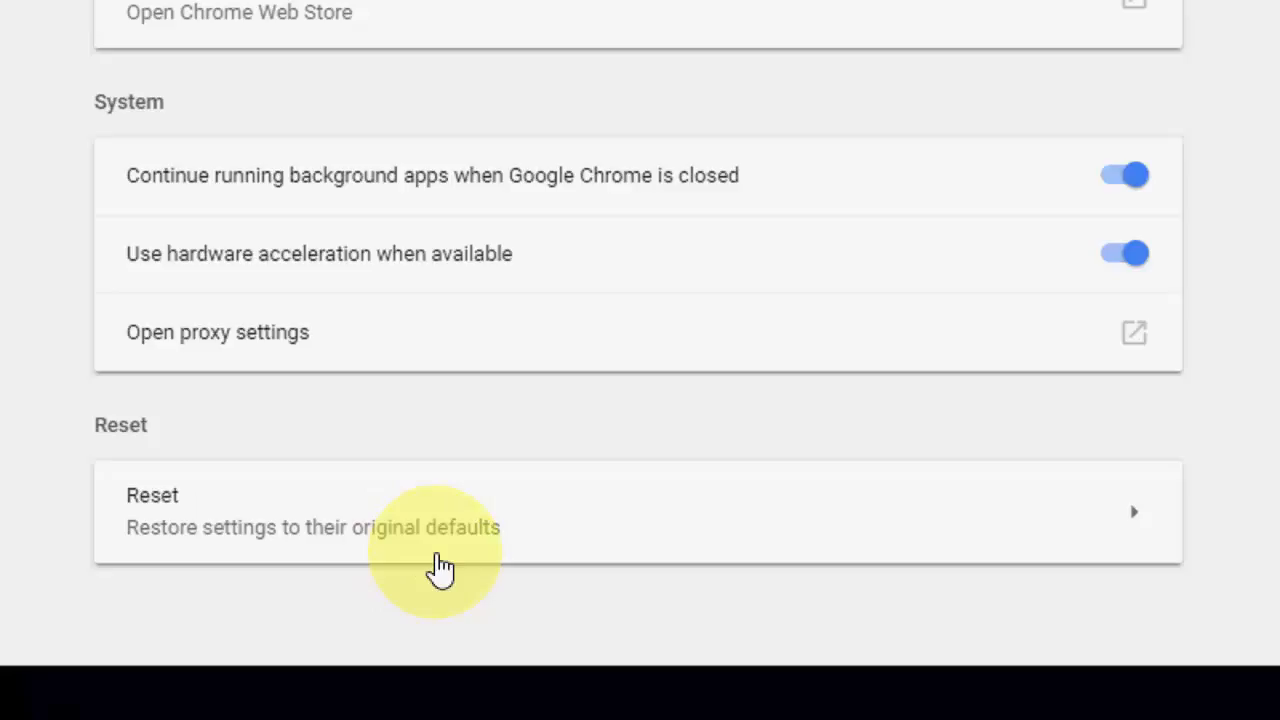
mouse_move(490, 550)
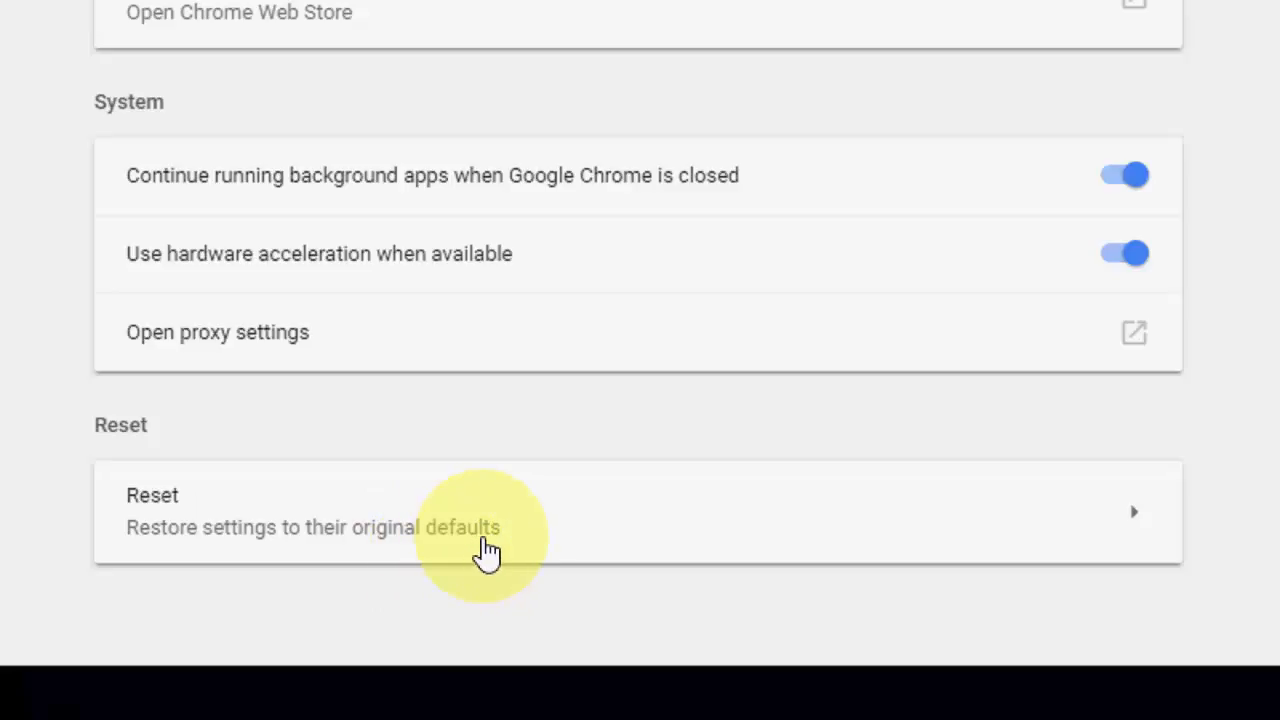
mouse_move(578, 524)
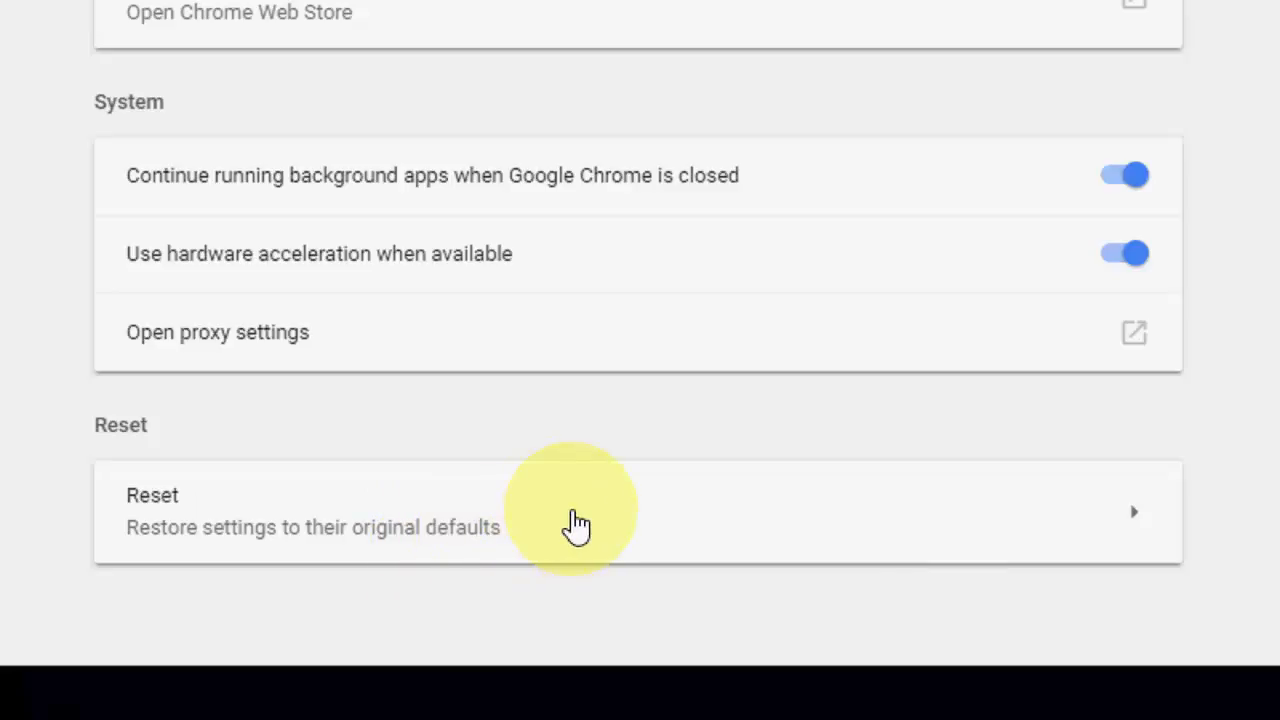
mouse_move(588, 524)
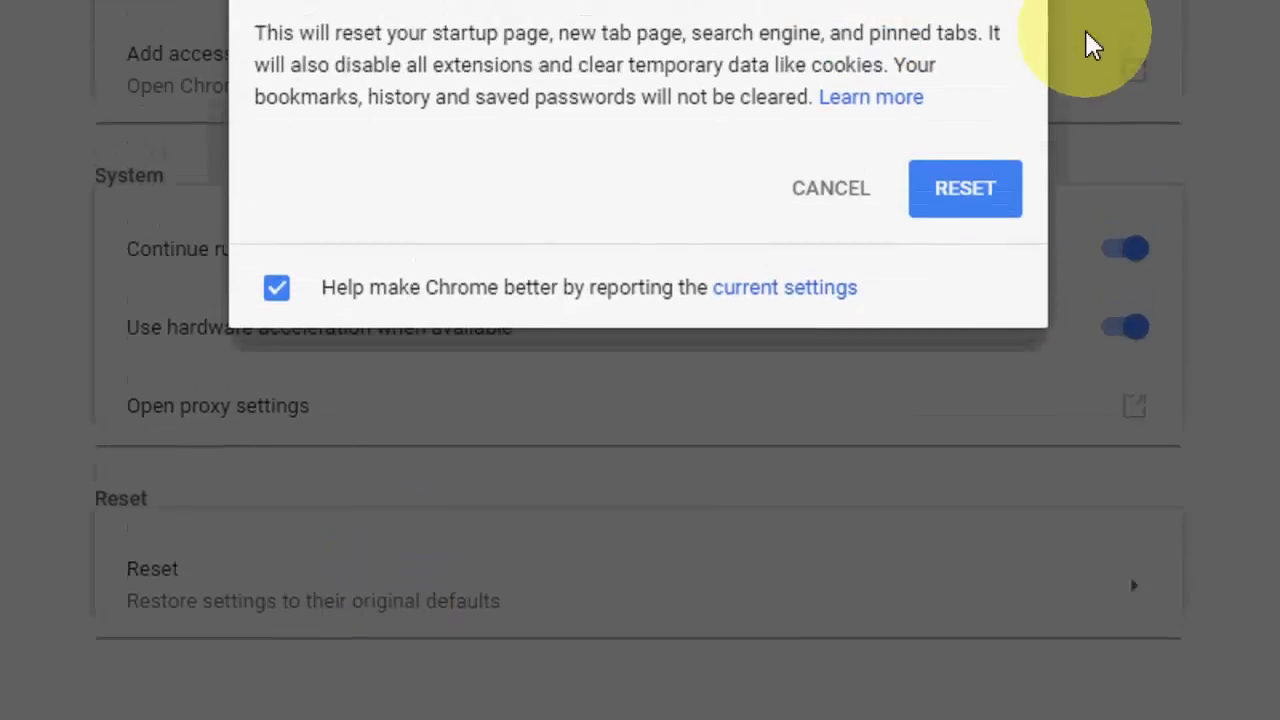
- Confirm the Chrome settings reset, close the browser and refresh the Windows desktop
click(964, 188)
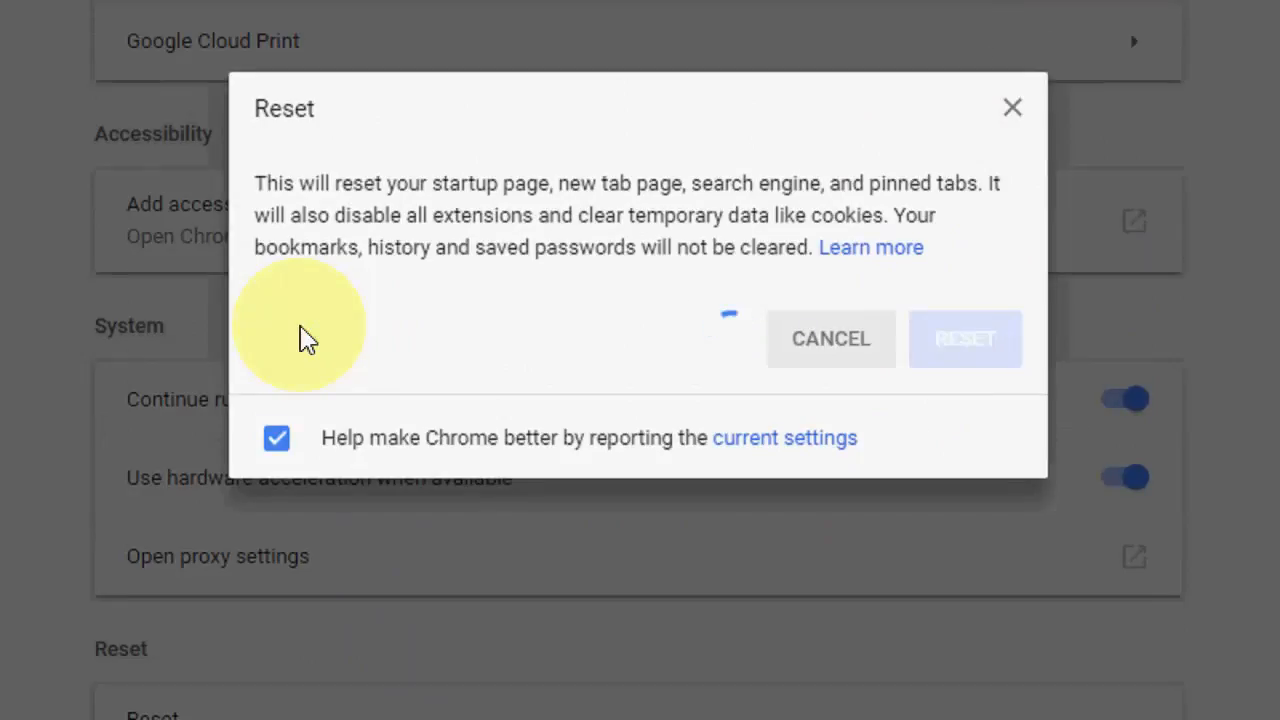
click(964, 340)
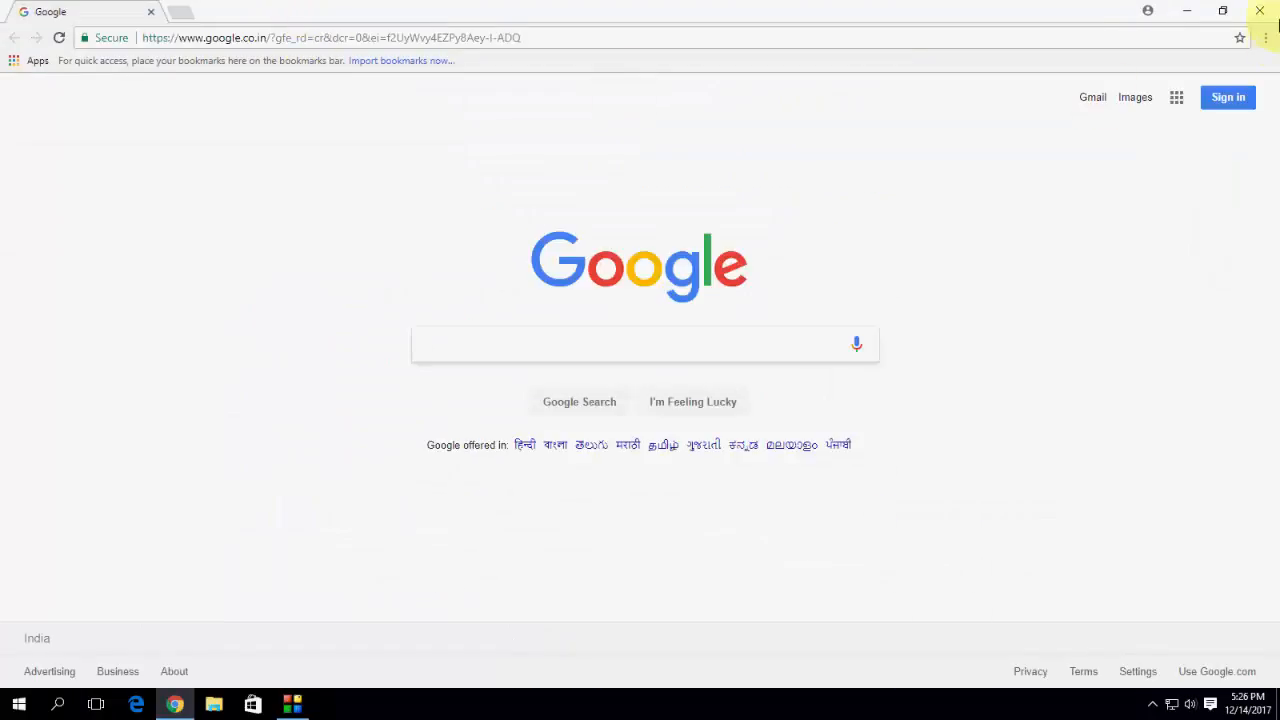
right_click(636, 192)
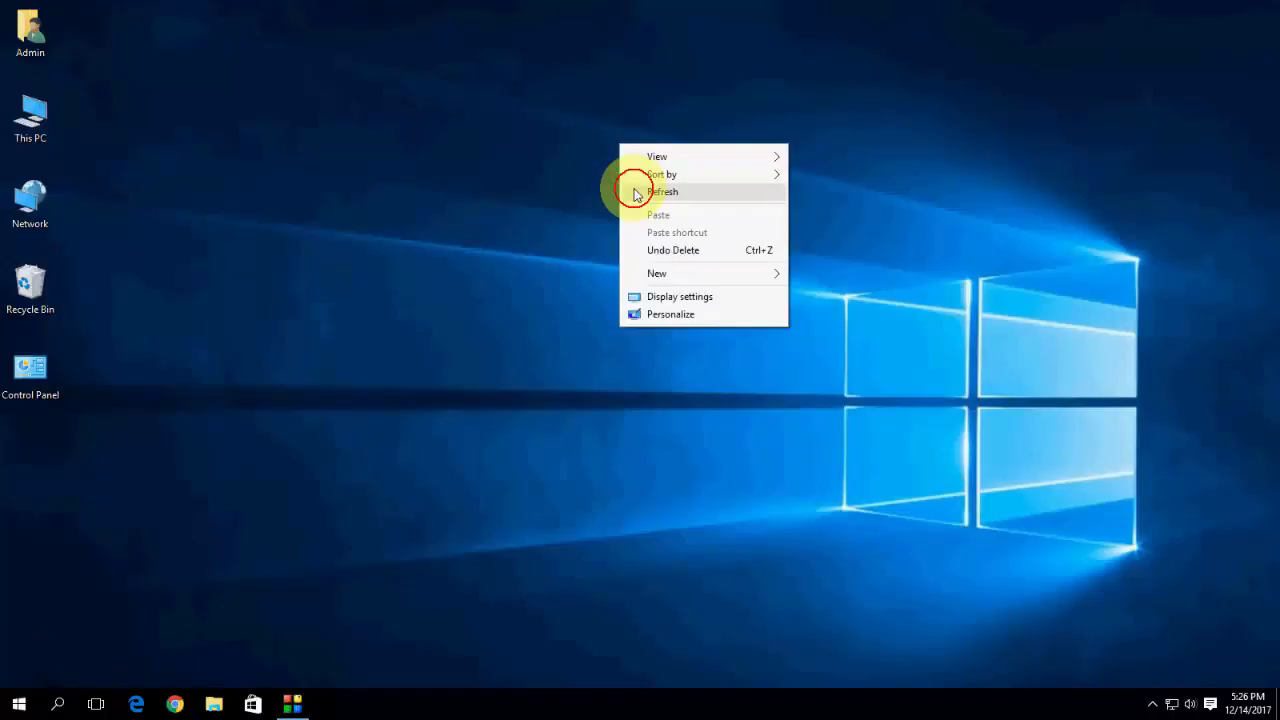
click(664, 192)
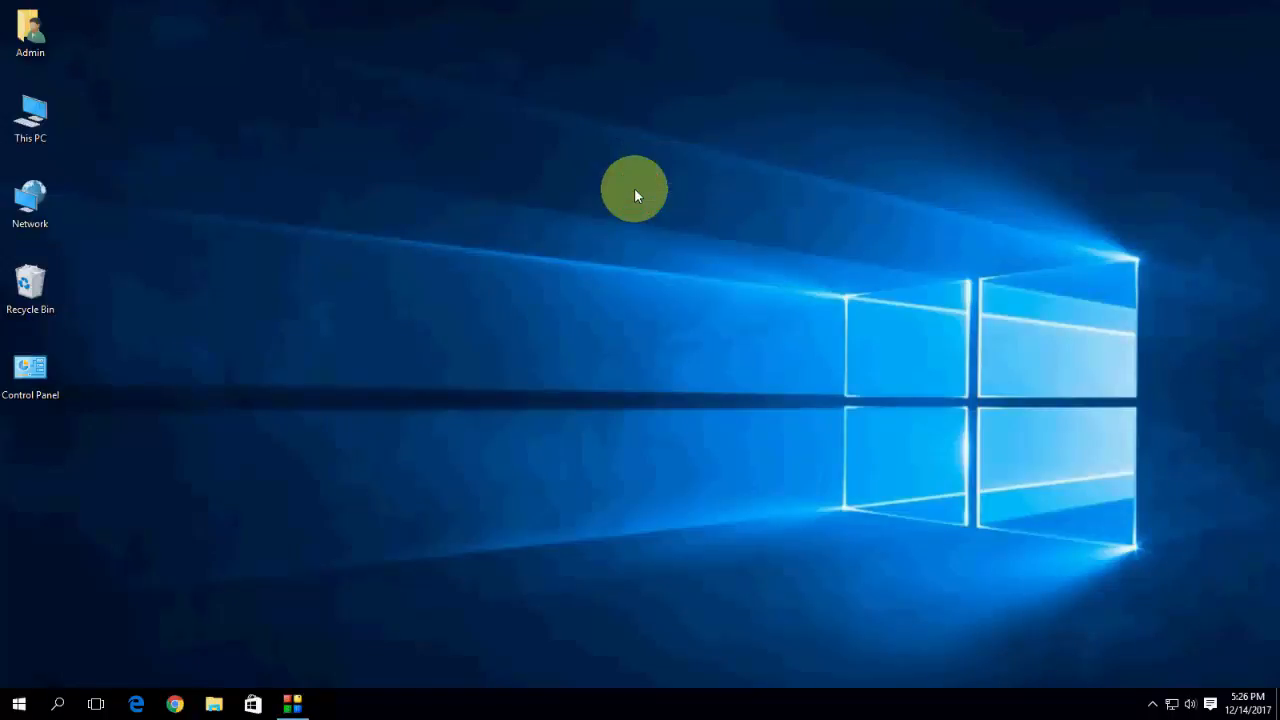